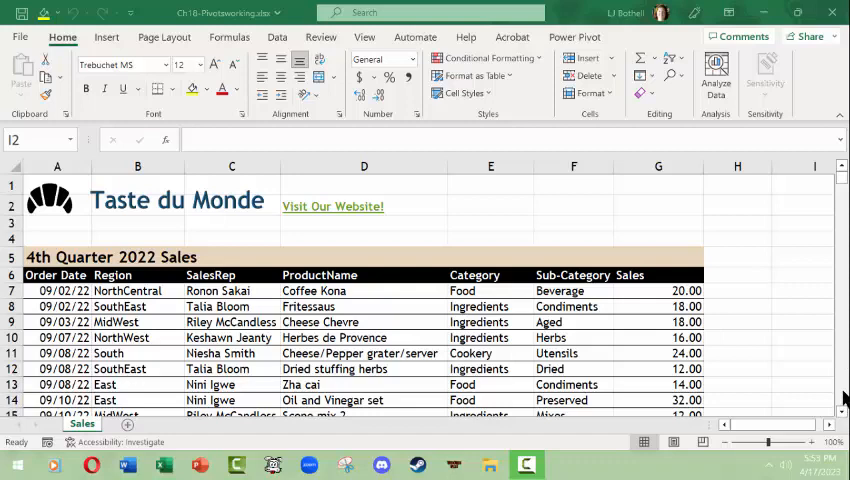
Review the 4th Quarter 2022 Sales list from top to bottom.
{"action": "scroll", "scroll_direction": "down", "scroll_amount": 3}
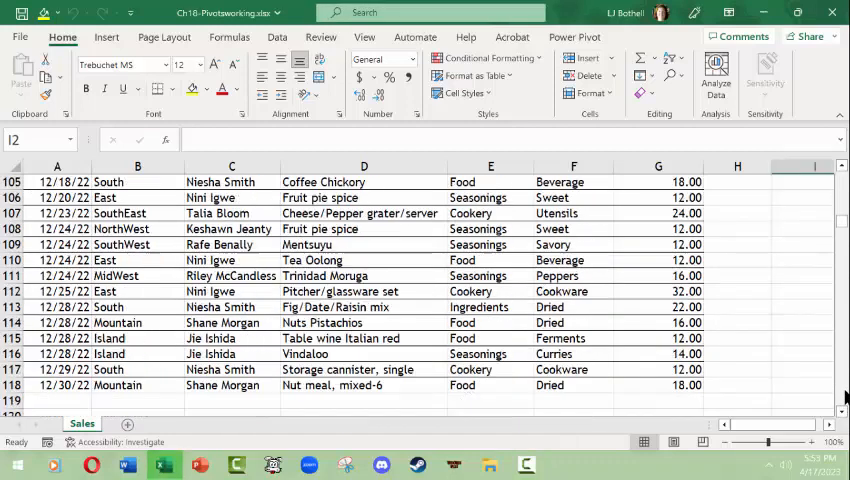
{"action": "scroll", "scroll_direction": "down", "scroll_amount": 3}
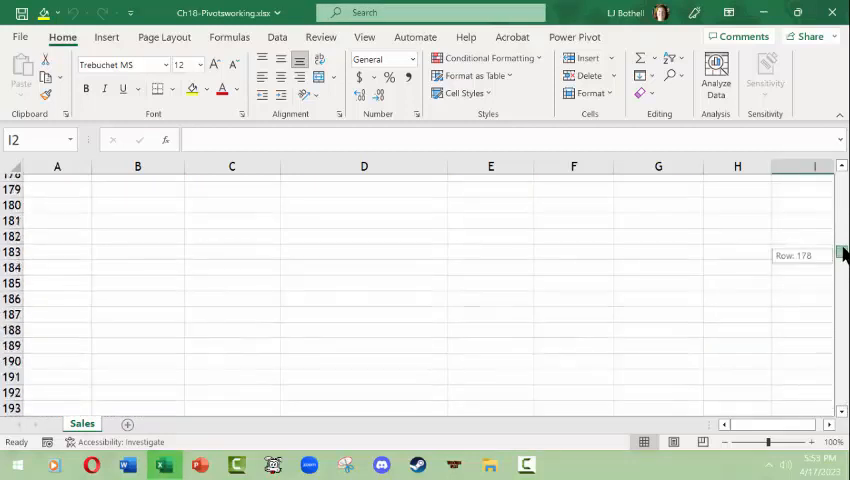
{"action": "scroll", "scroll_direction": "up", "scroll_amount": 3}
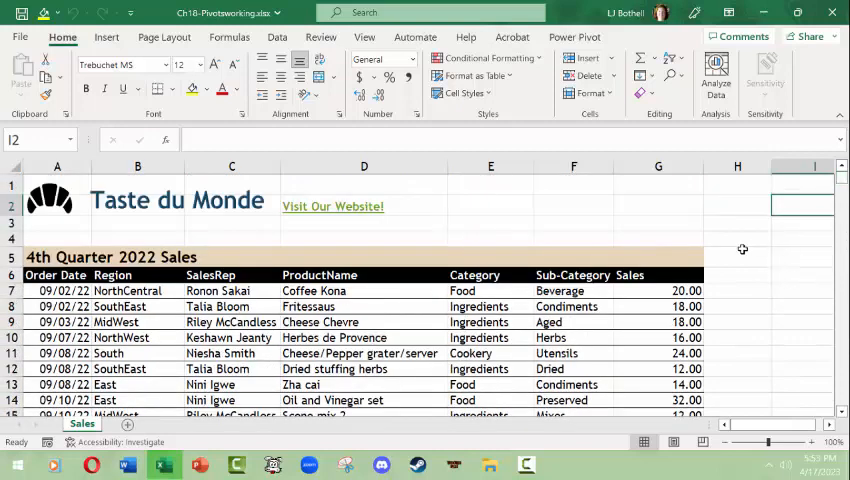
{"action": "left_click", "coordinate": [364, 222]}
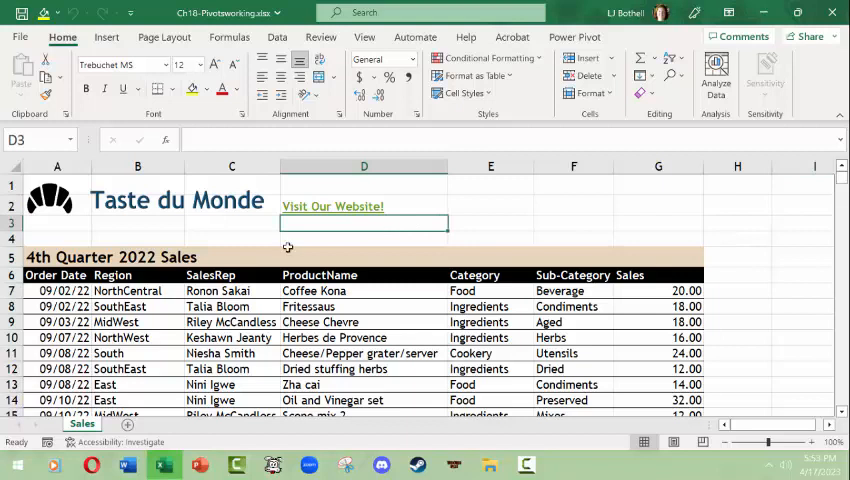
{"action": "left_click", "coordinate": [138, 224]}
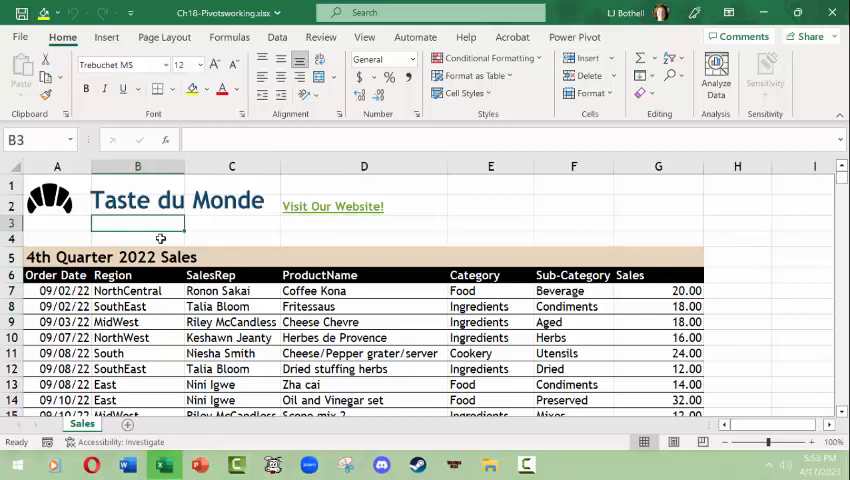
{"action": "mouse_move", "coordinate": [62, 36]}
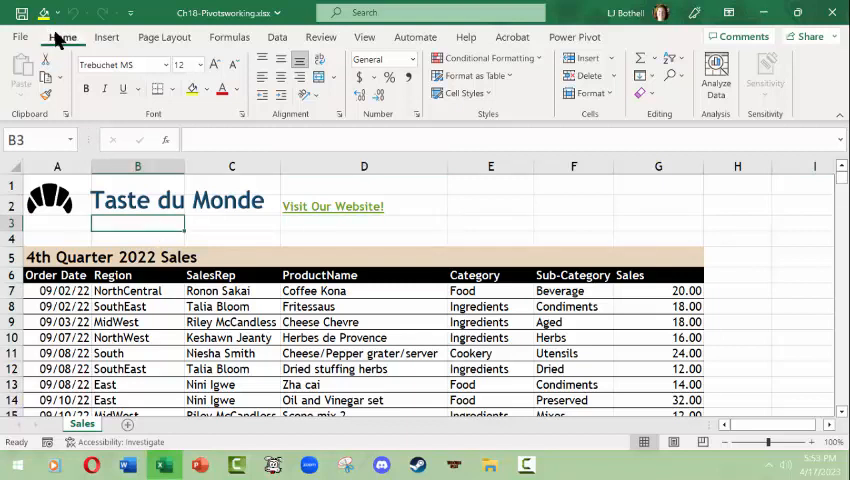
{"action": "mouse_move", "coordinate": [62, 226]}
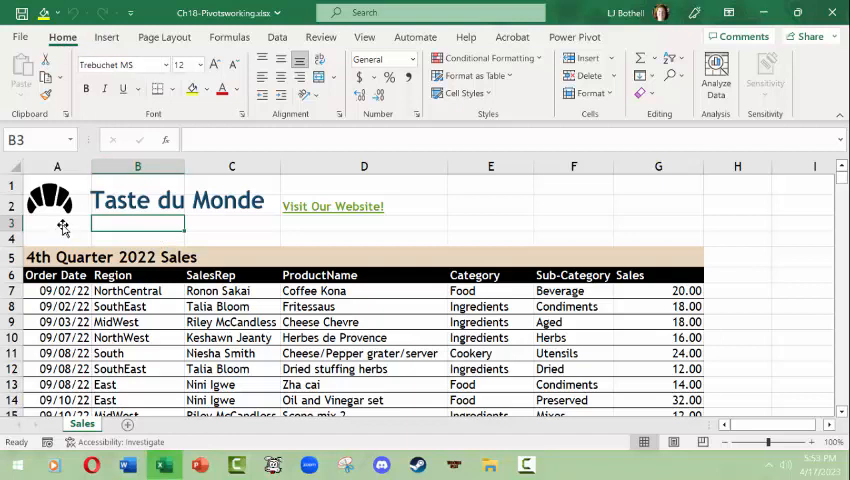
Bring up the Insert ribbon's PivotTable commands.
{"action": "left_click", "coordinate": [106, 36]}
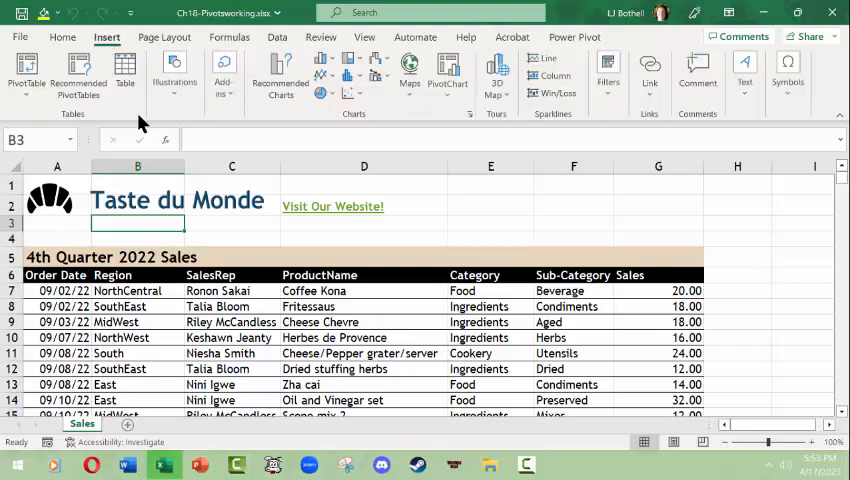
{"action": "mouse_move", "coordinate": [26, 80]}
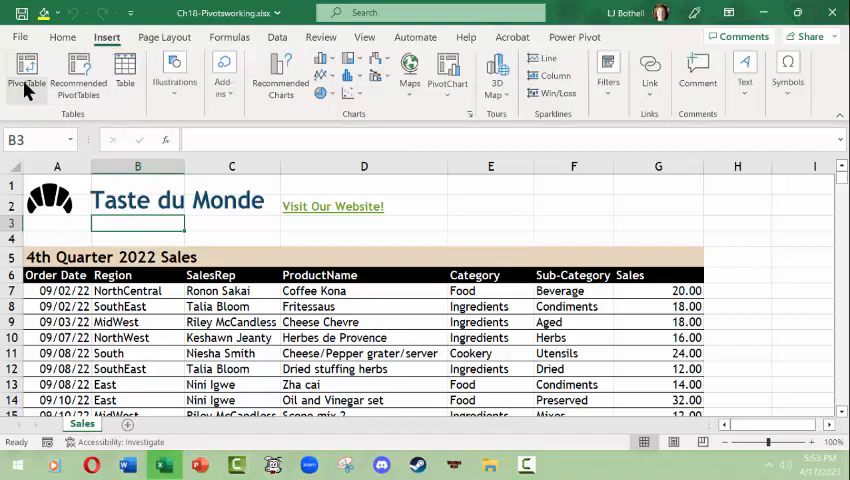
{"action": "mouse_move", "coordinate": [26, 70]}
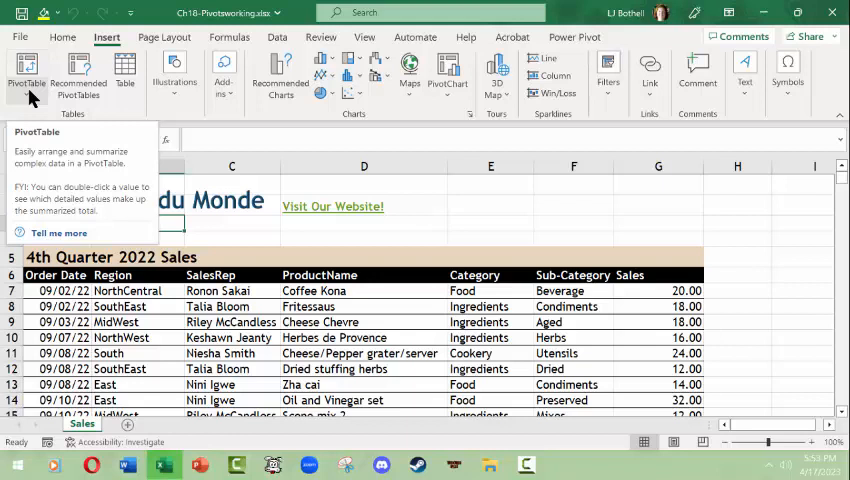
{"action": "mouse_move", "coordinate": [78, 76]}
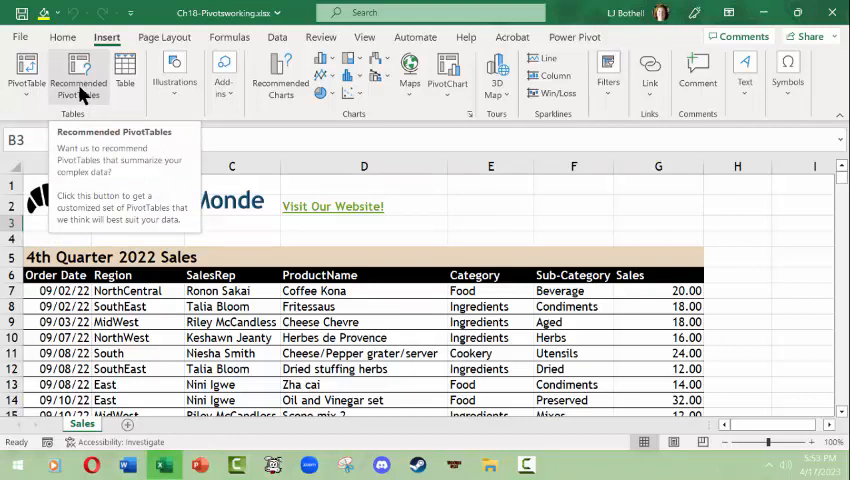
{"action": "left_click", "coordinate": [492, 224]}
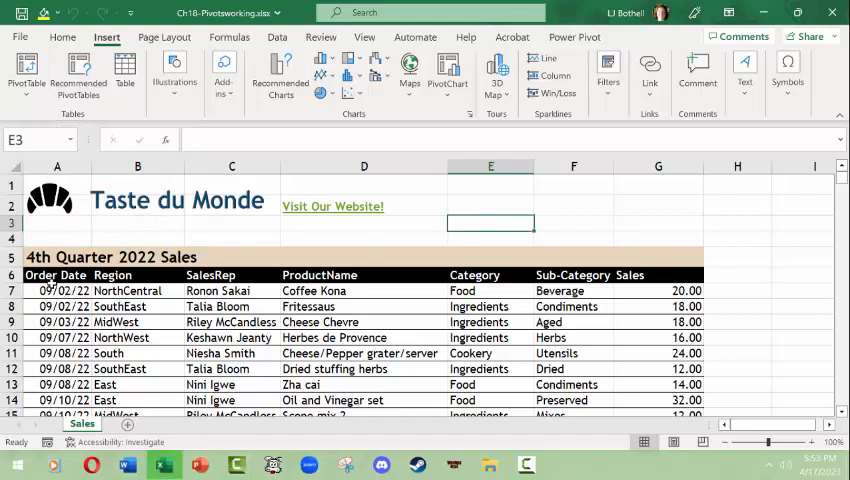
Select the sales table from the Order Date header in A6 down through column G's last row.
{"action": "left_click", "coordinate": [56, 276]}
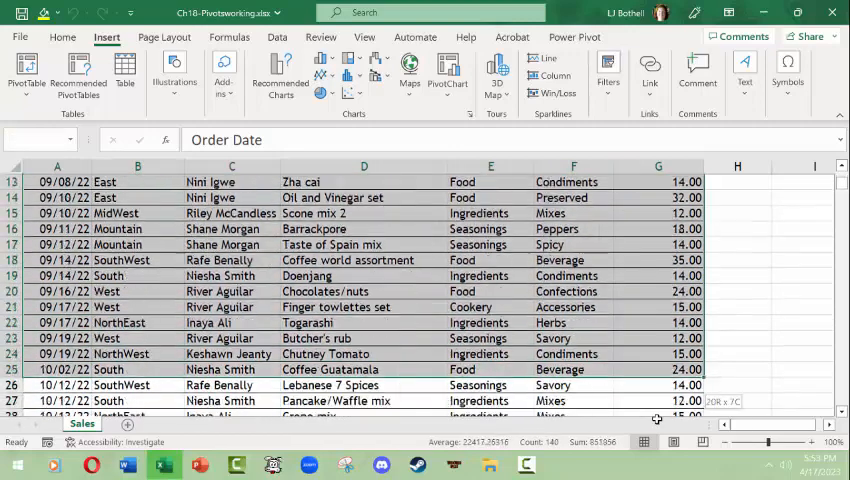
{"action": "scroll", "scroll_direction": "down", "scroll_amount": 3}
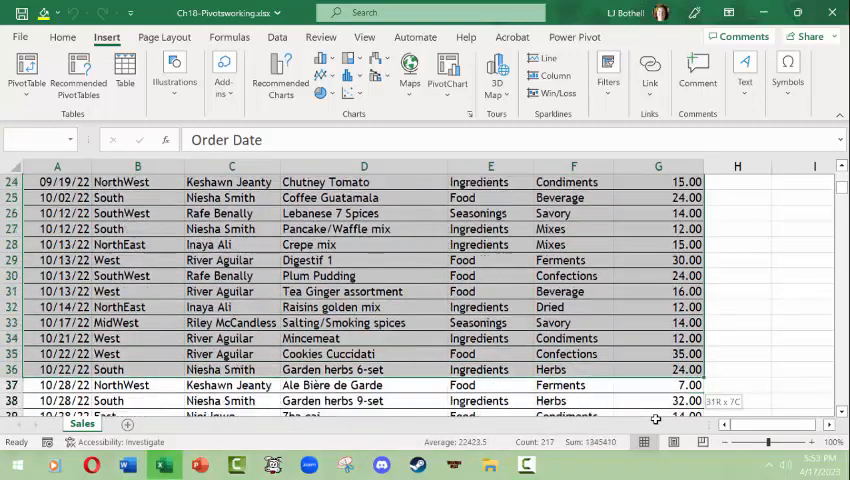
{"action": "scroll", "scroll_direction": "down", "scroll_amount": 3}
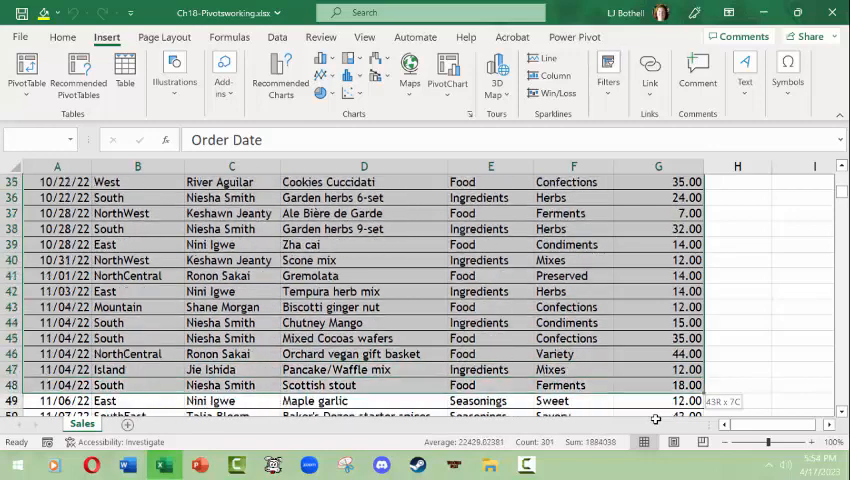
{"action": "scroll", "scroll_direction": "down", "scroll_amount": 3}
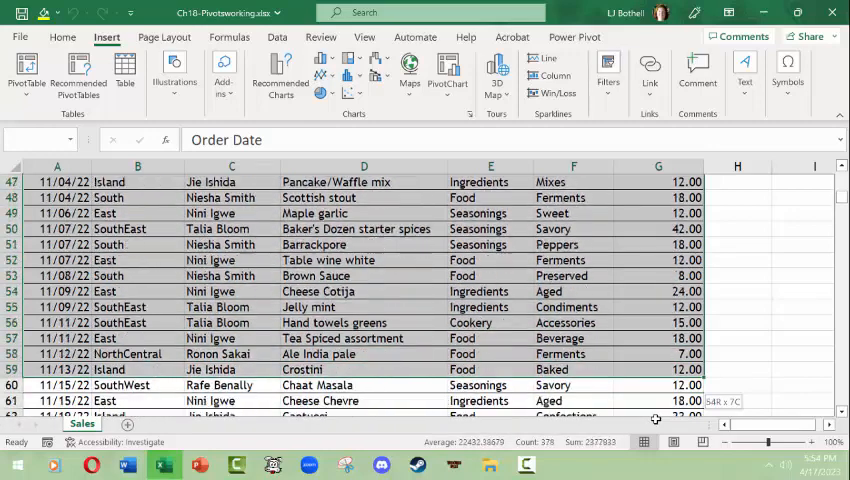
{"action": "scroll", "scroll_direction": "down", "scroll_amount": 3}
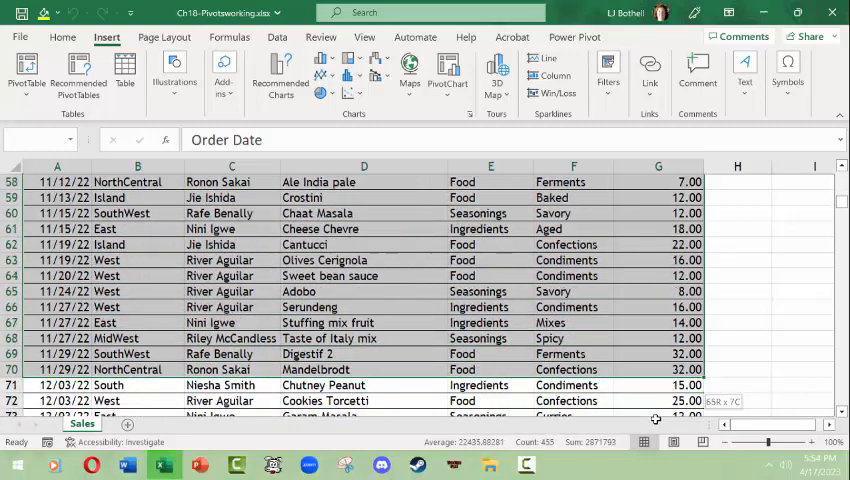
{"action": "scroll", "scroll_direction": "down", "scroll_amount": 3}
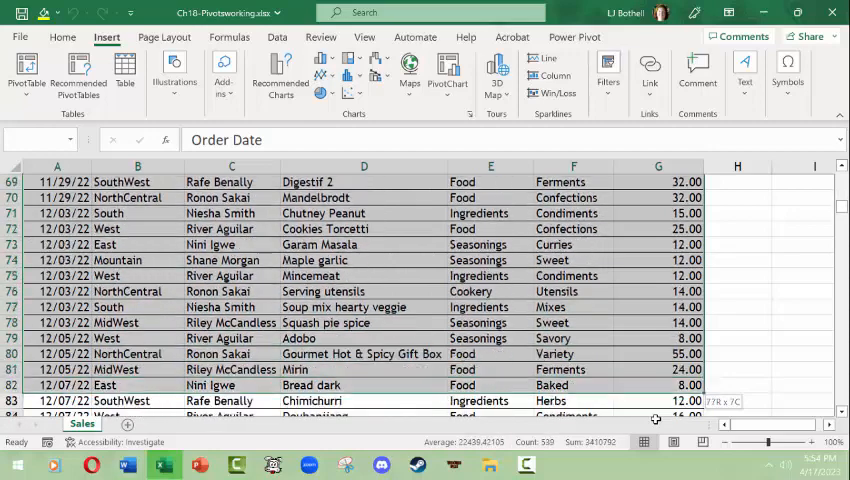
{"action": "scroll", "scroll_direction": "down", "scroll_amount": 3}
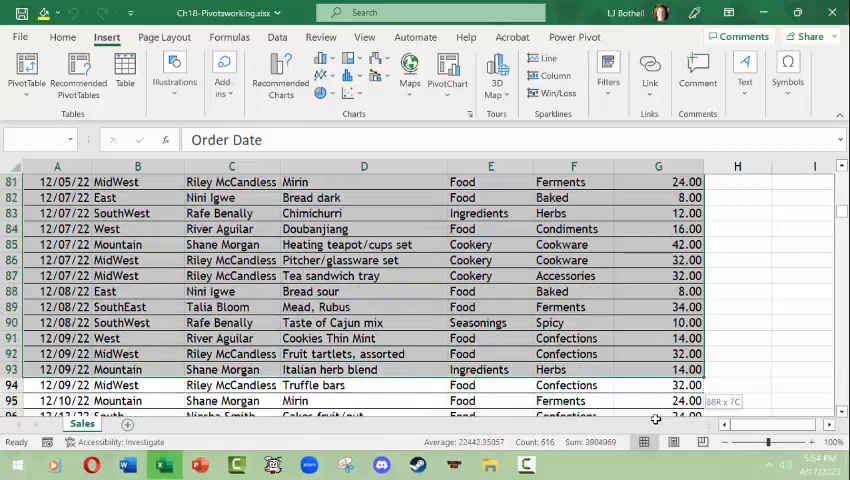
{"action": "scroll", "scroll_direction": "down", "scroll_amount": 3}
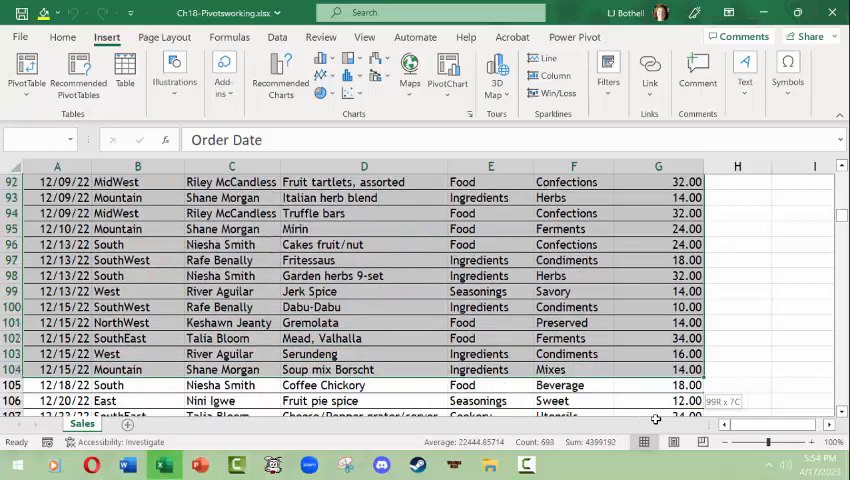
{"action": "scroll", "scroll_direction": "down", "scroll_amount": 3}
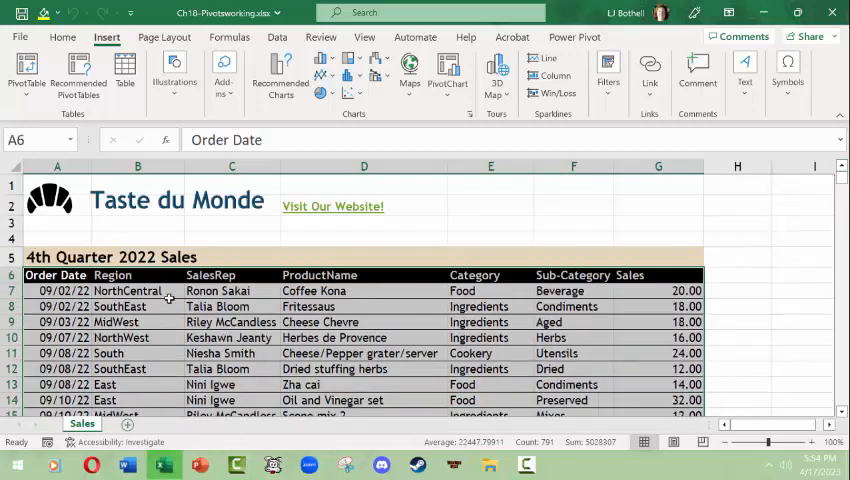
{"action": "mouse_move", "coordinate": [304, 306]}
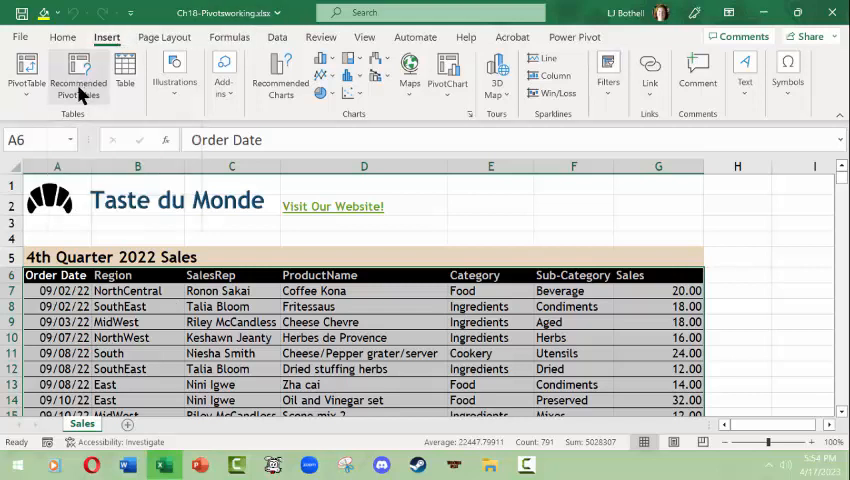
Browse Recommended PivotTables and preview Sum of Sales by Region with grand total 2085.
{"action": "left_click", "coordinate": [78, 76]}
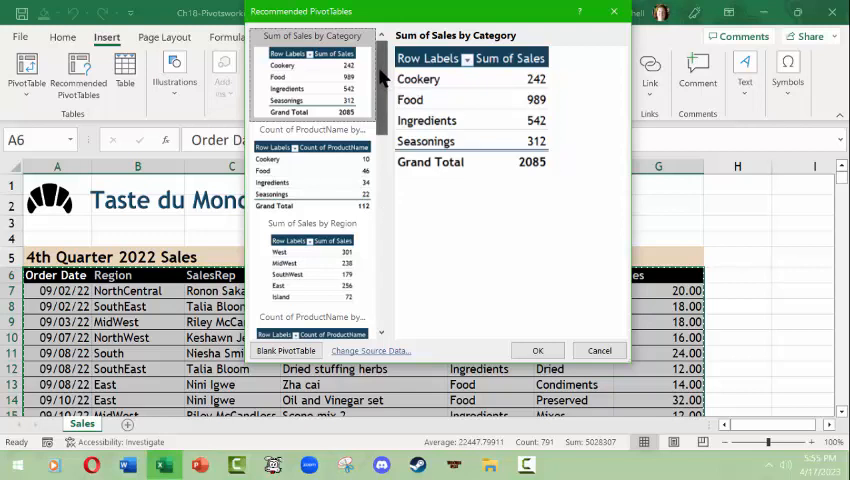
{"action": "mouse_move", "coordinate": [370, 18]}
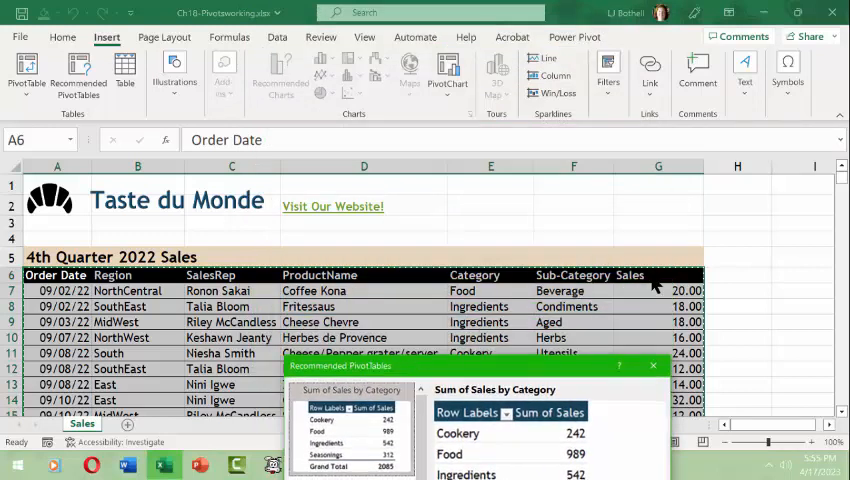
{"action": "mouse_move", "coordinate": [484, 284]}
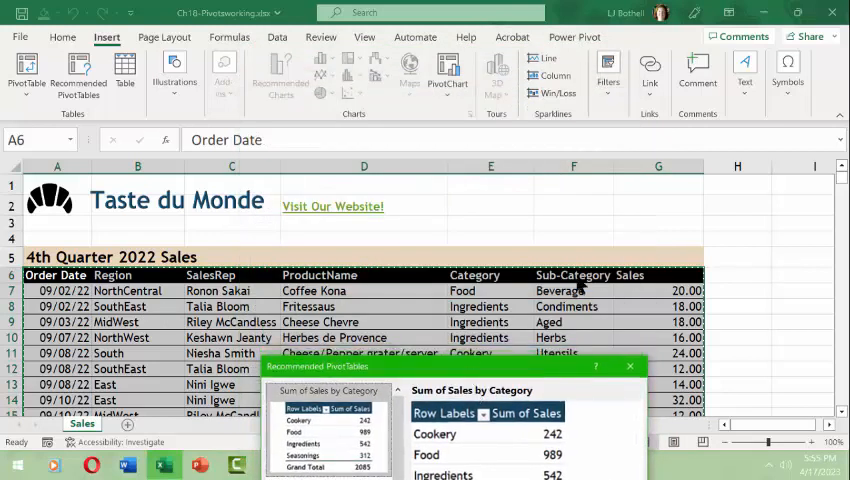
{"action": "mouse_move", "coordinate": [480, 250]}
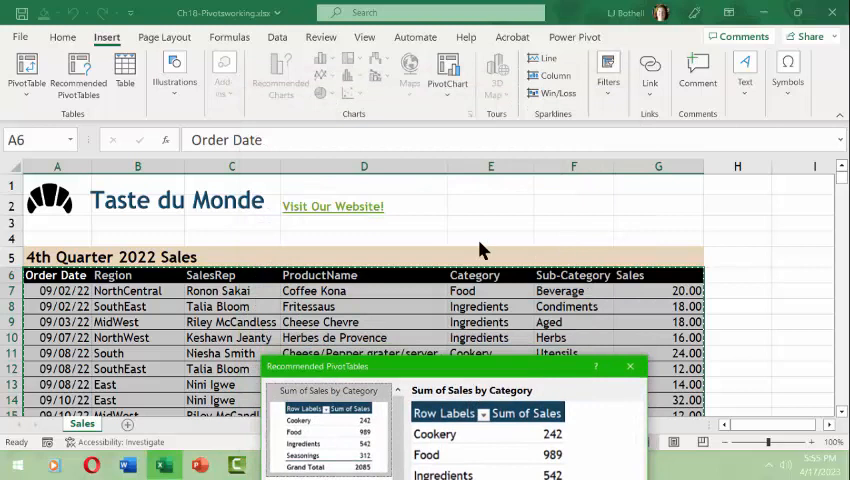
{"action": "mouse_move", "coordinate": [488, 372]}
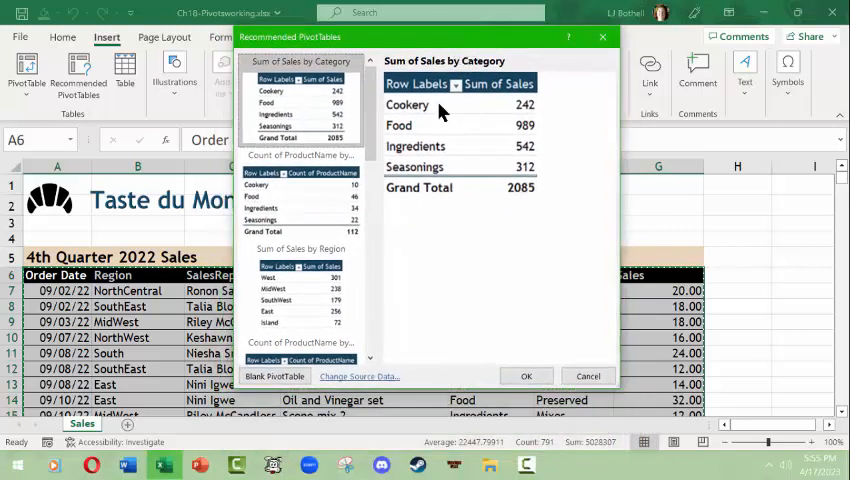
{"action": "scroll", "scroll_direction": "down", "scroll_amount": 3}
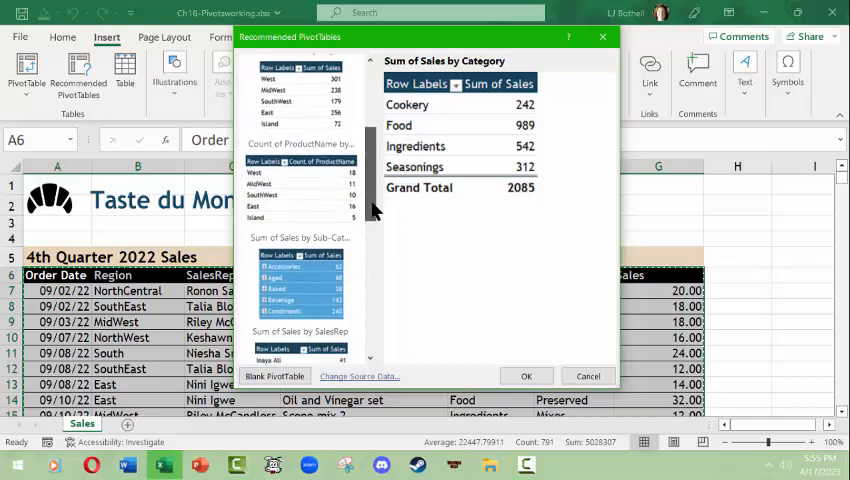
{"action": "scroll", "scroll_direction": "down", "scroll_amount": 3}
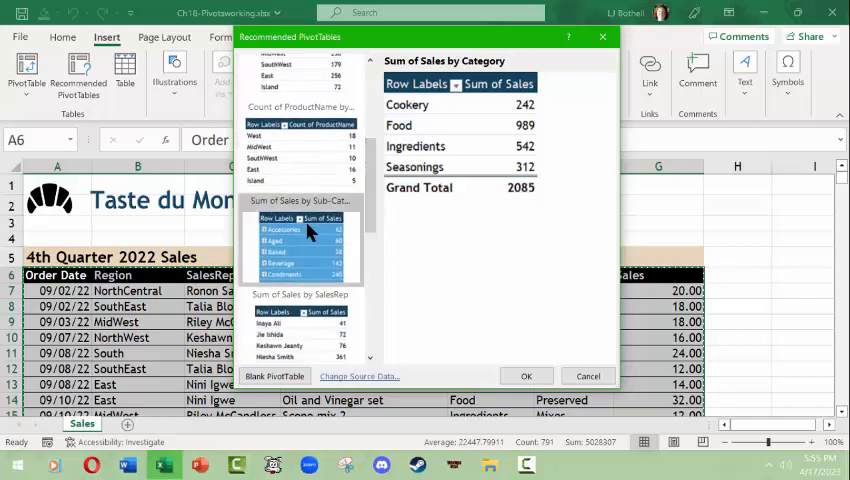
{"action": "scroll", "scroll_direction": "down", "scroll_amount": 3}
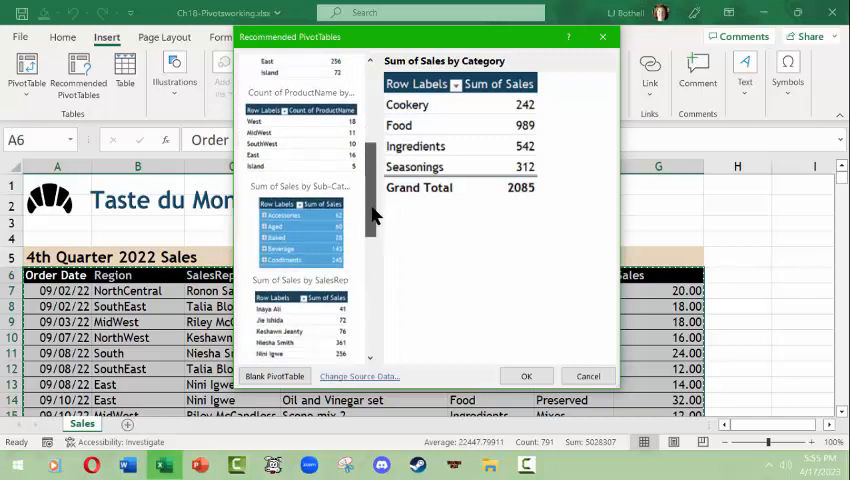
{"action": "scroll", "scroll_direction": "down", "scroll_amount": 3}
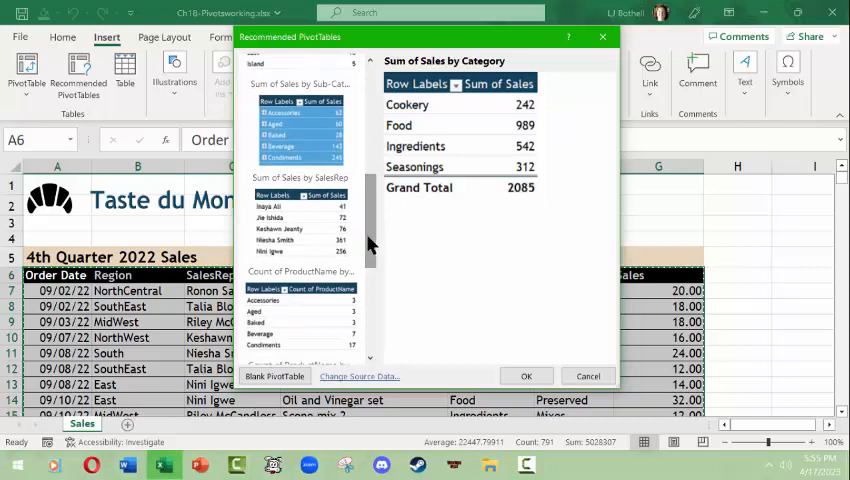
{"action": "mouse_move", "coordinate": [330, 200]}
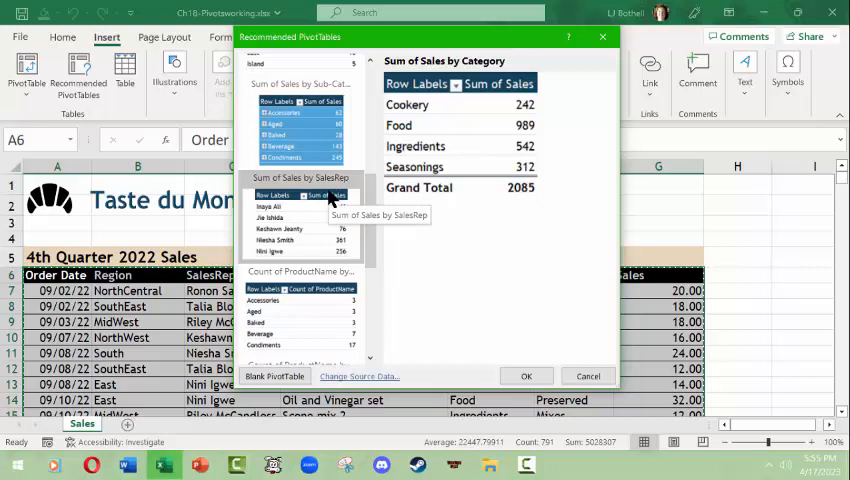
{"action": "mouse_move", "coordinate": [372, 238]}
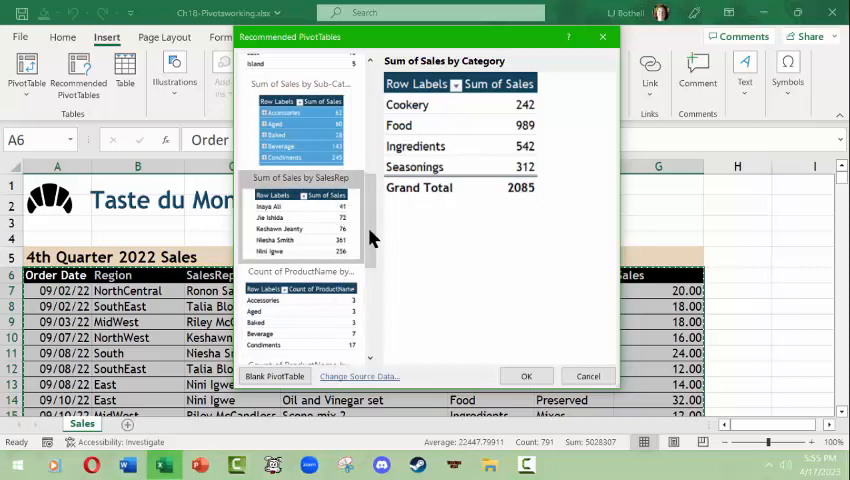
{"action": "scroll", "scroll_direction": "down", "scroll_amount": 3}
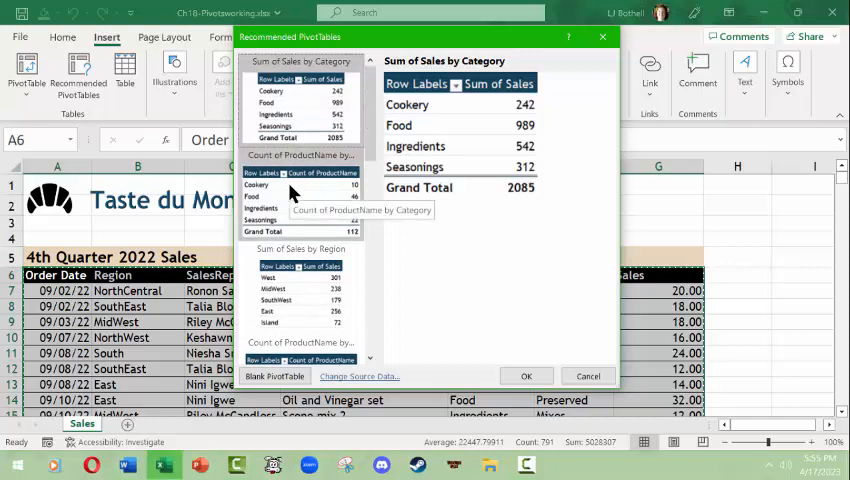
{"action": "mouse_move", "coordinate": [668, 356]}
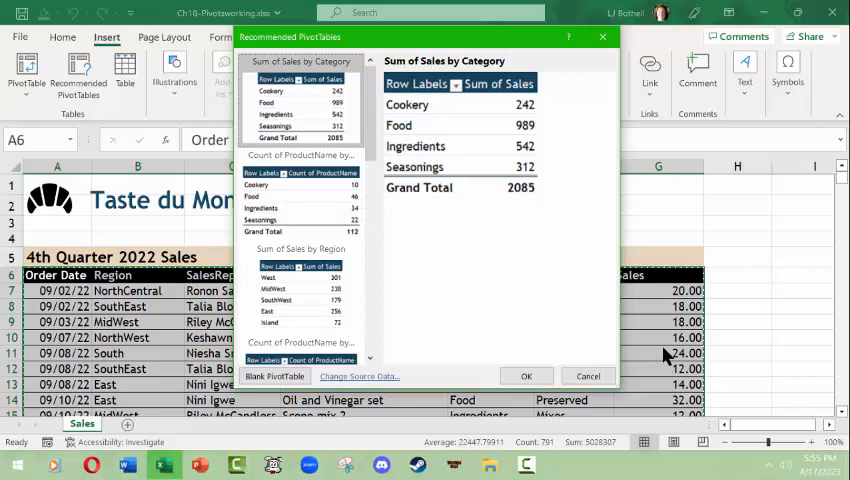
{"action": "mouse_move", "coordinate": [296, 204]}
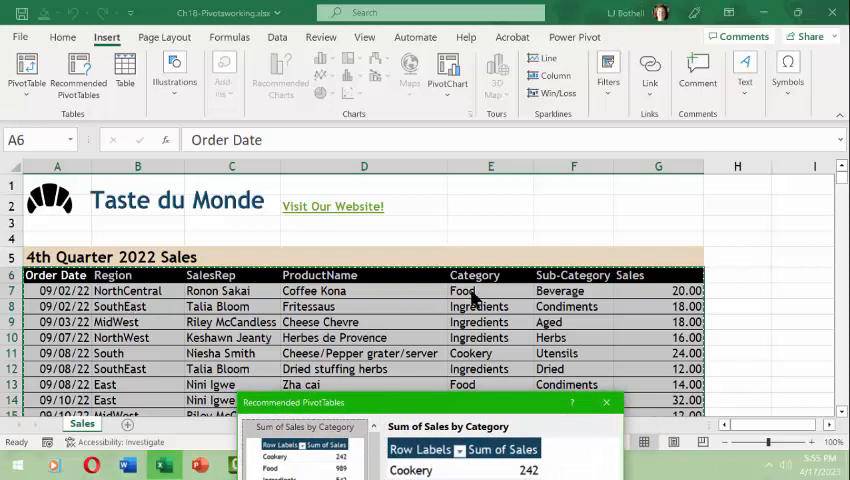
{"action": "mouse_move", "coordinate": [268, 308]}
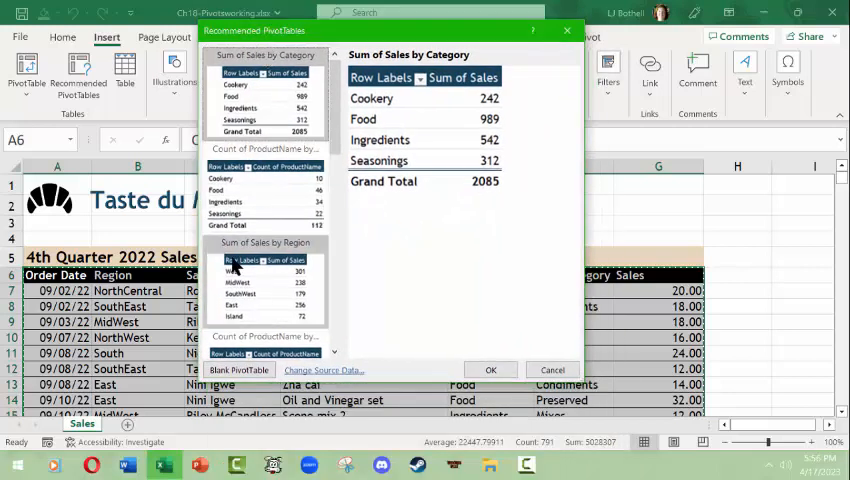
{"action": "mouse_move", "coordinate": [280, 248]}
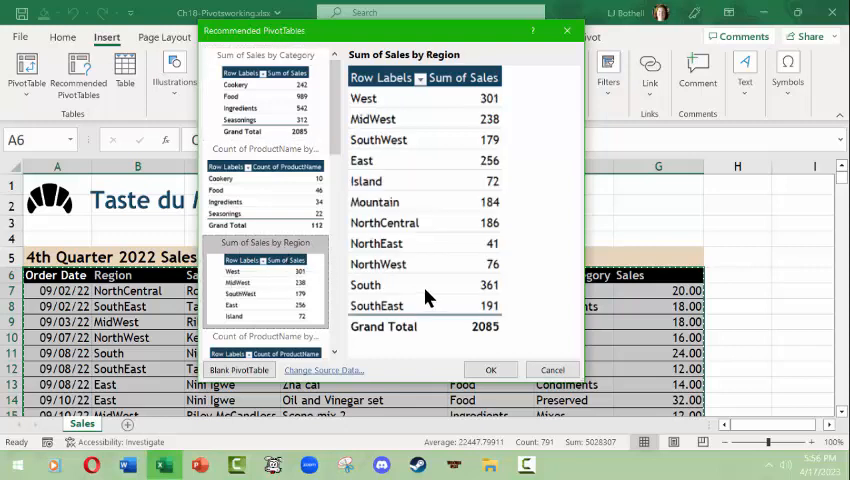
{"action": "mouse_move", "coordinate": [264, 296]}
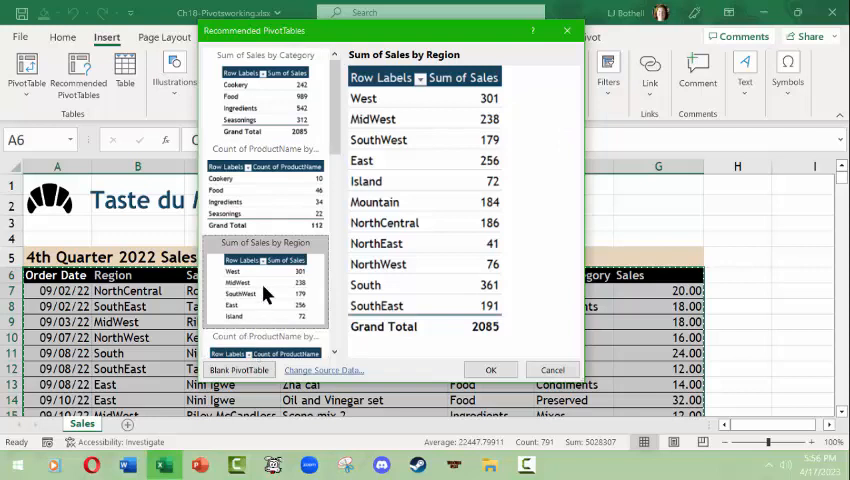
Insert the Sum of Sales by Region pivot and name its sheet SalesPivot after Sales.
{"action": "left_click", "coordinate": [492, 368]}
{"action": "type", "text": "SalesPiv"}
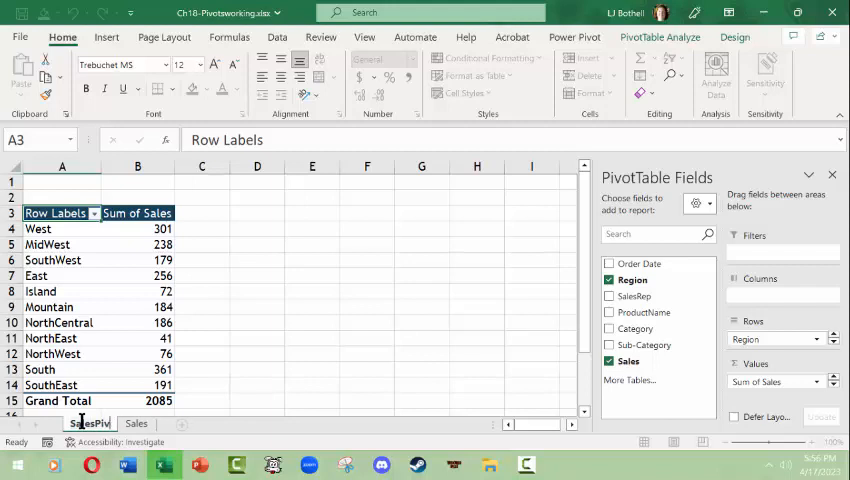
{"action": "left_click", "coordinate": [94, 424]}
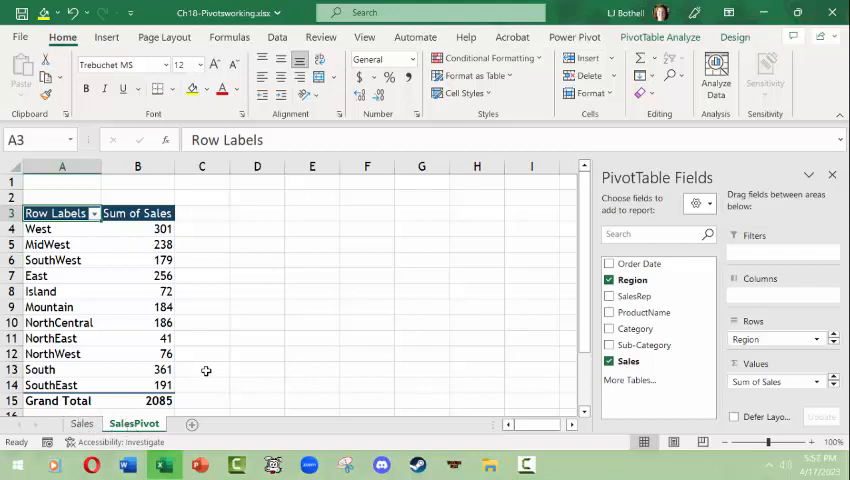
{"action": "mouse_move", "coordinate": [144, 286]}
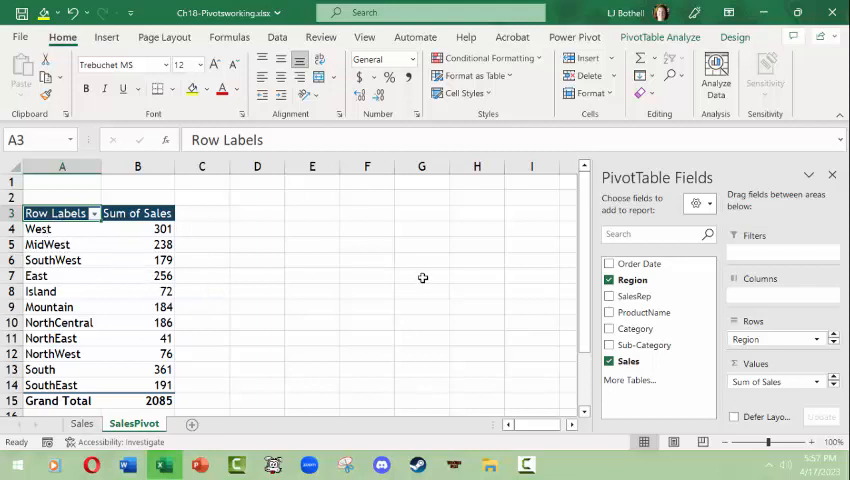
{"action": "mouse_move", "coordinate": [466, 244]}
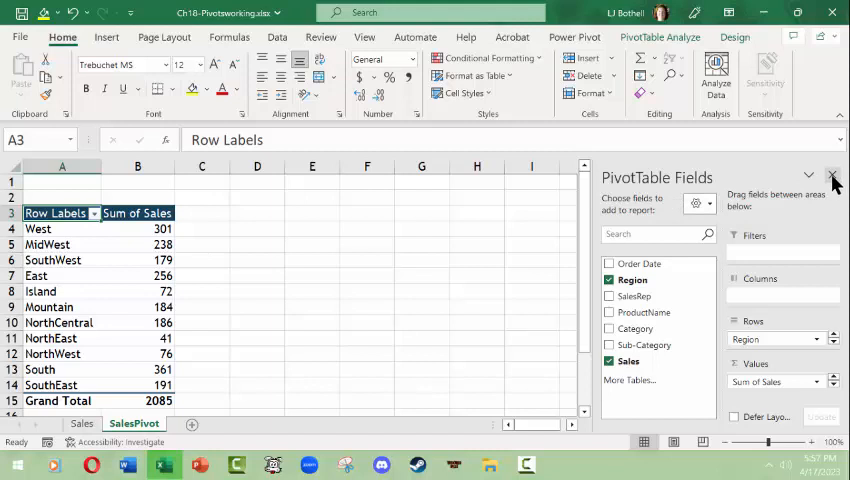
{"action": "left_click", "coordinate": [138, 244]}
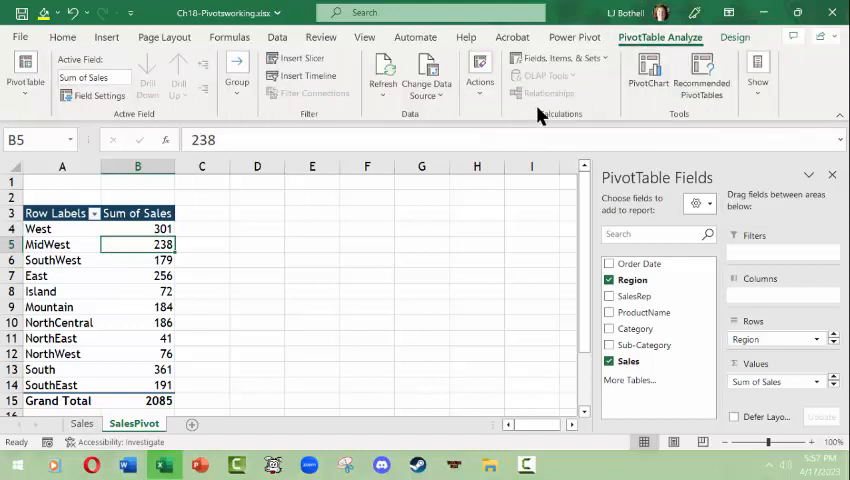
{"action": "mouse_move", "coordinate": [538, 92]}
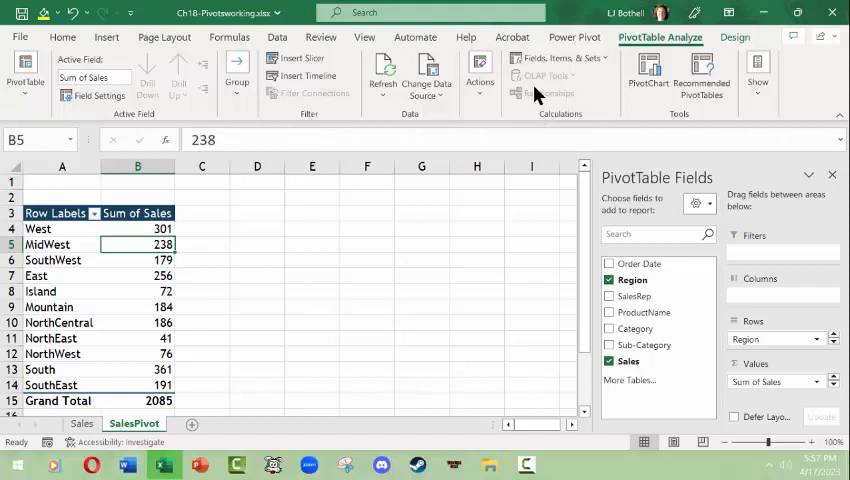
{"action": "left_click", "coordinate": [736, 36]}
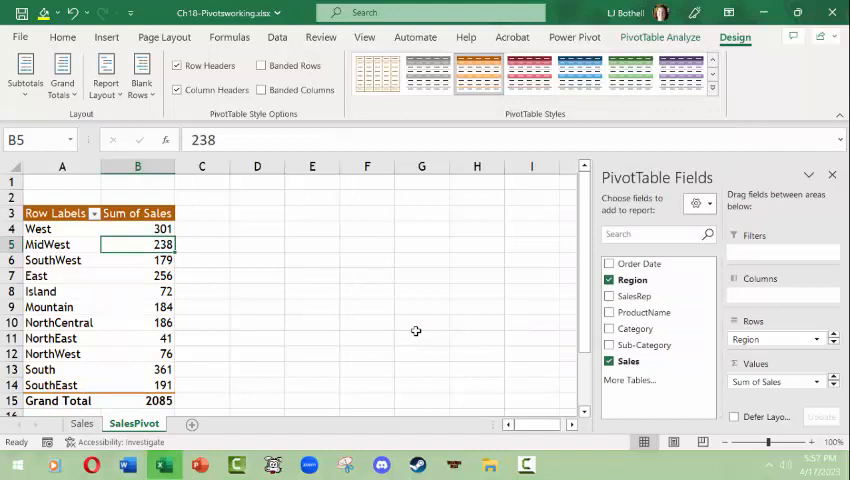
{"action": "mouse_move", "coordinate": [414, 186]}
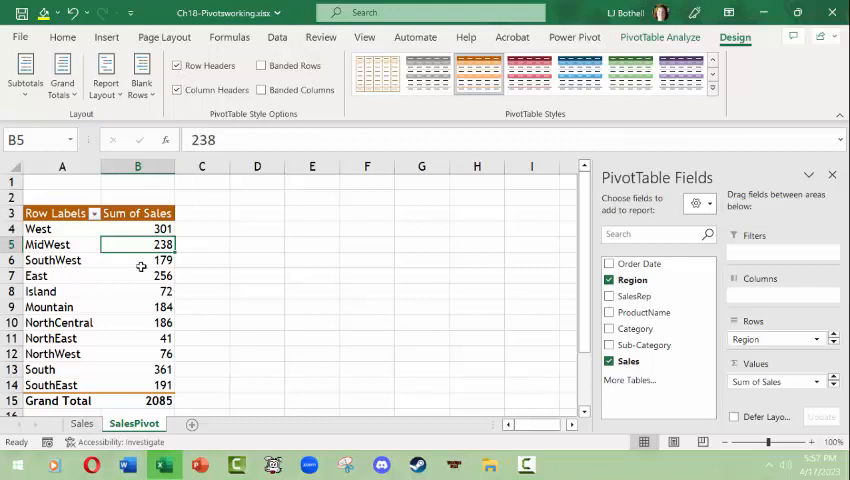
{"action": "mouse_move", "coordinate": [336, 236]}
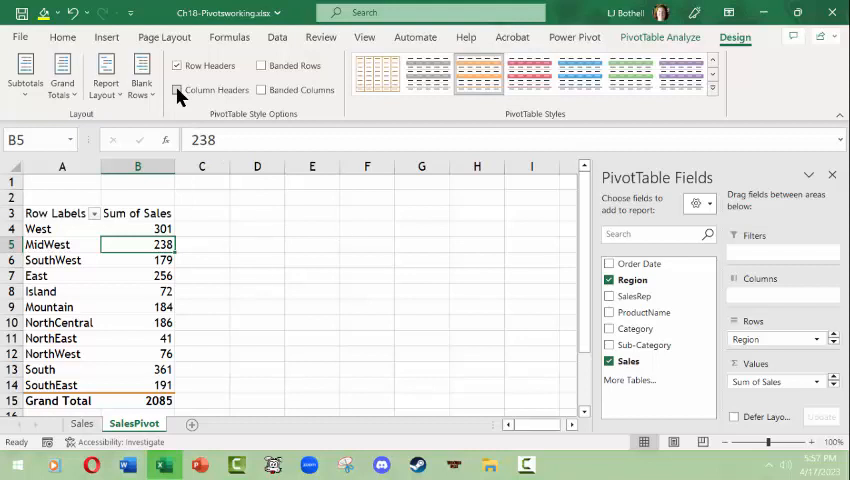
{"action": "left_click", "coordinate": [176, 90]}
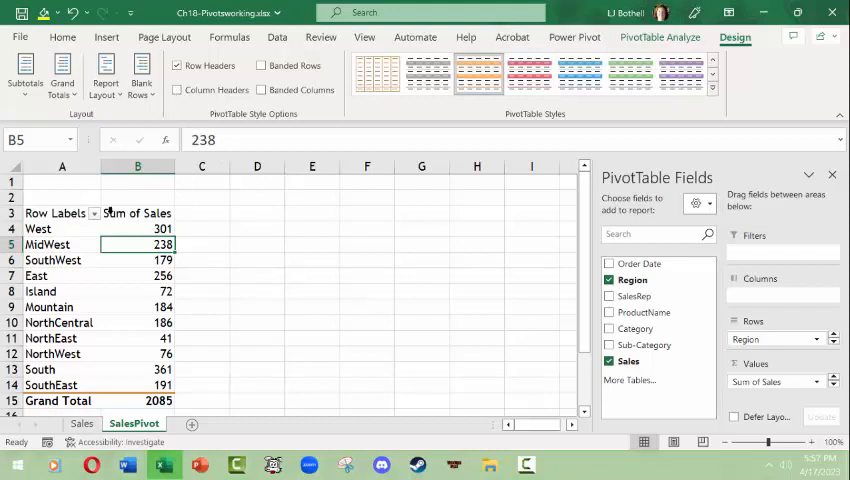
{"action": "left_click", "coordinate": [136, 212]}
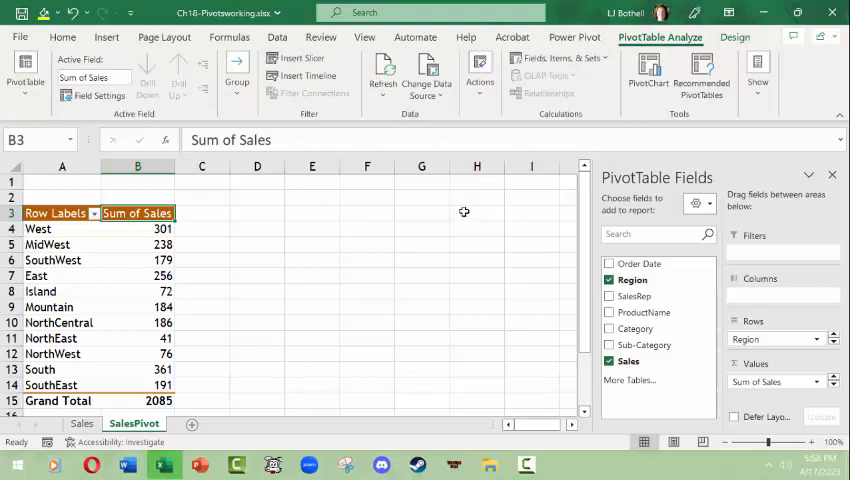
{"action": "mouse_move", "coordinate": [704, 82]}
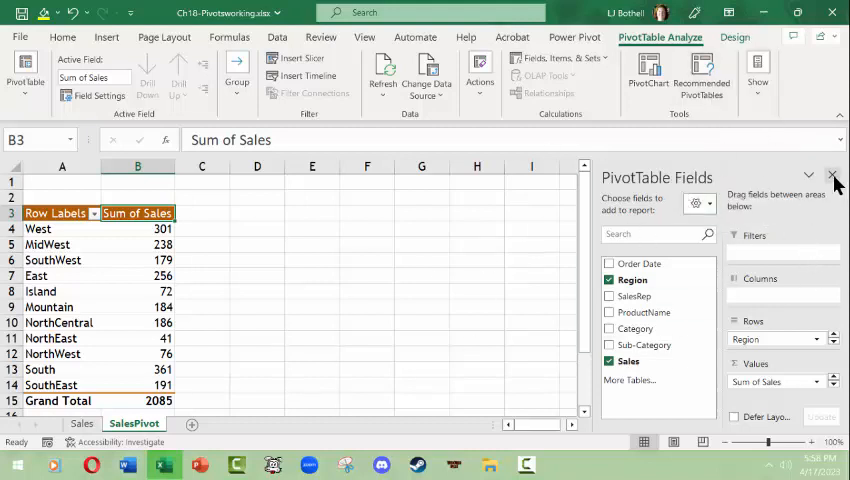
{"action": "left_click", "coordinate": [832, 176]}
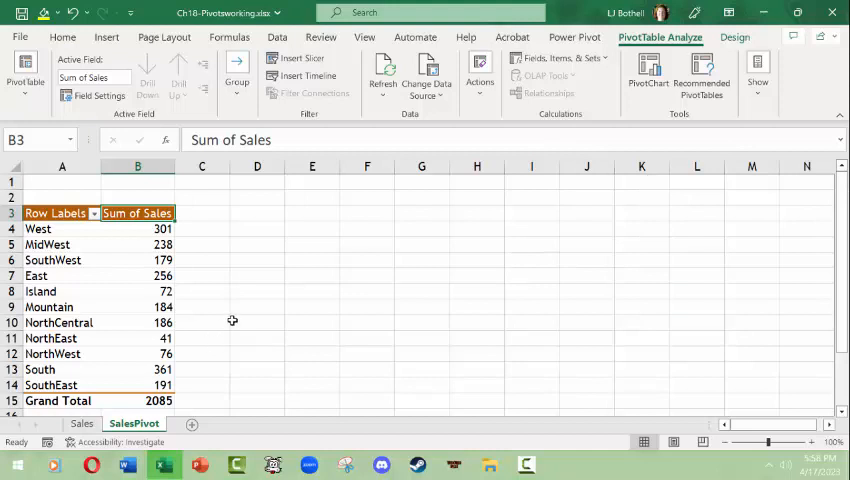
{"action": "mouse_move", "coordinate": [208, 220]}
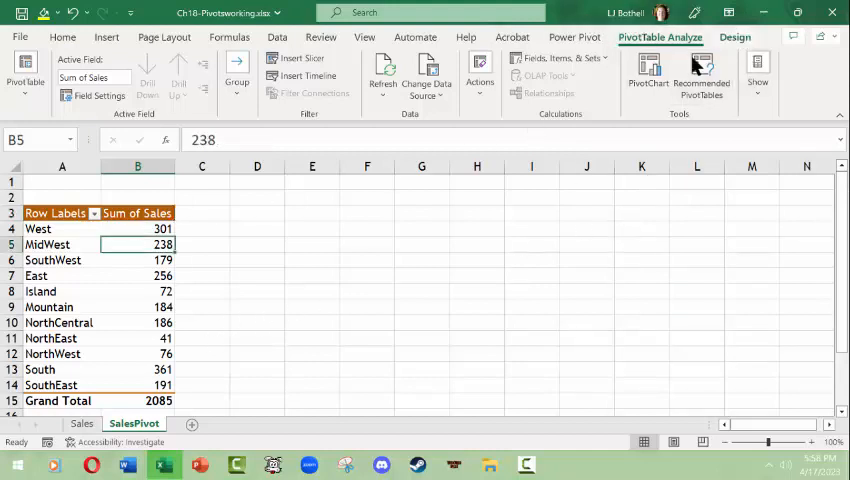
{"action": "left_click", "coordinate": [756, 76]}
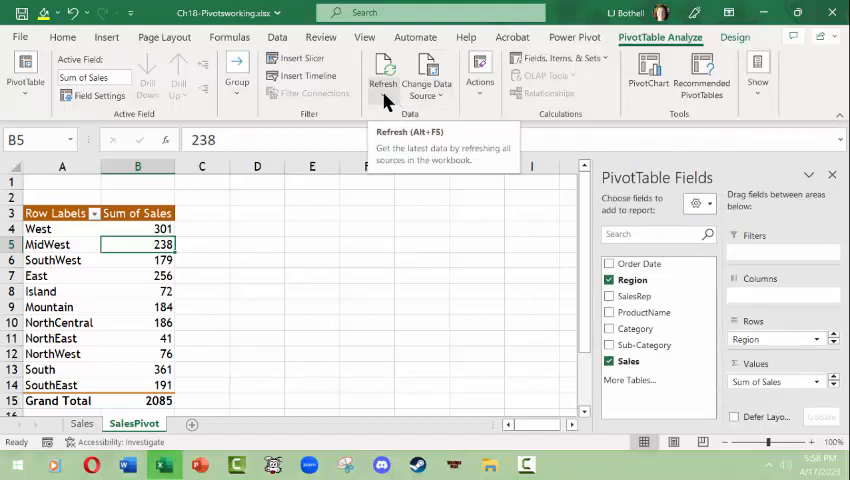
{"action": "mouse_move", "coordinate": [236, 242]}
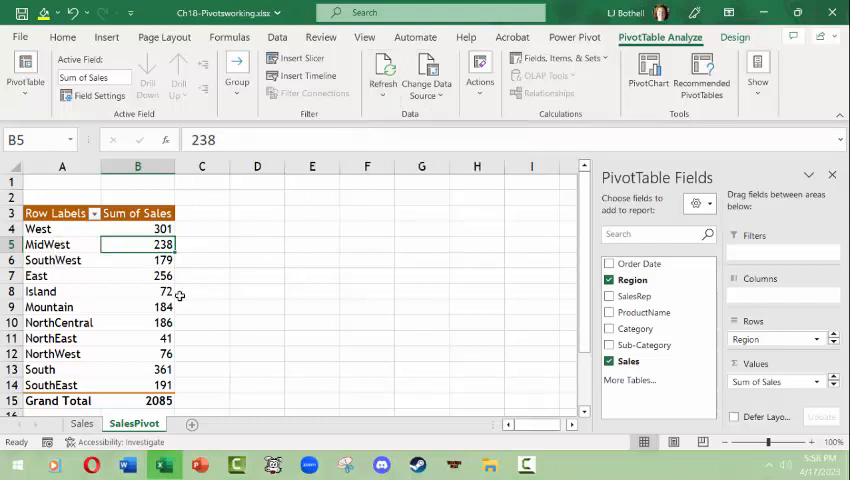
{"action": "mouse_move", "coordinate": [144, 308]}
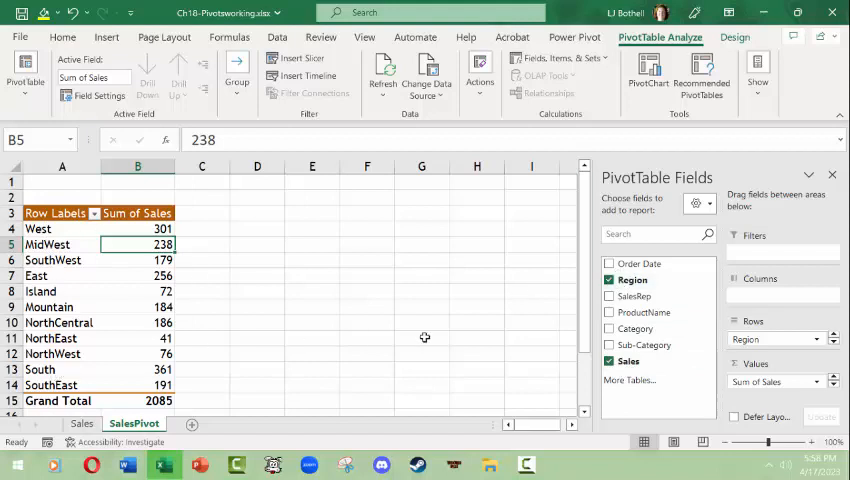
{"action": "mouse_move", "coordinate": [140, 352]}
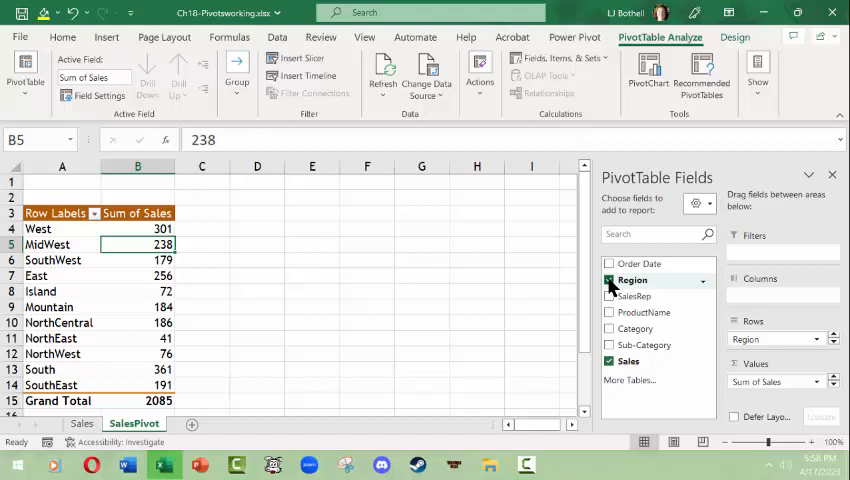
{"action": "left_click", "coordinate": [610, 280]}
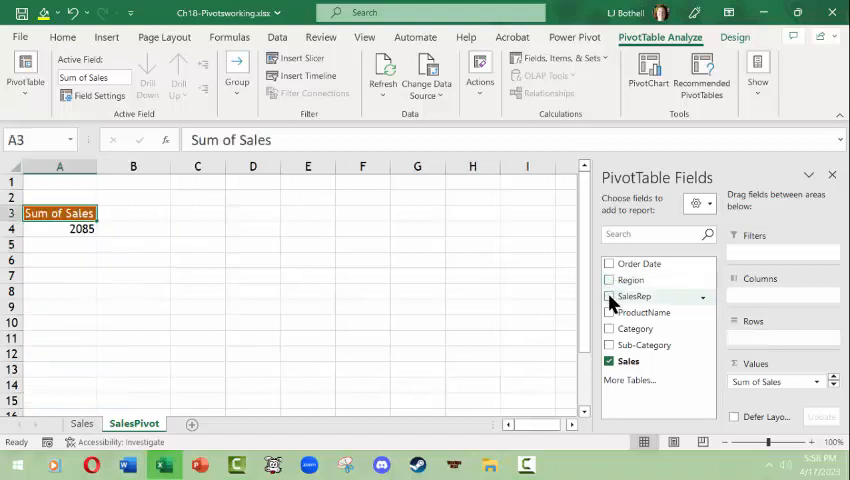
{"action": "left_click", "coordinate": [608, 296]}
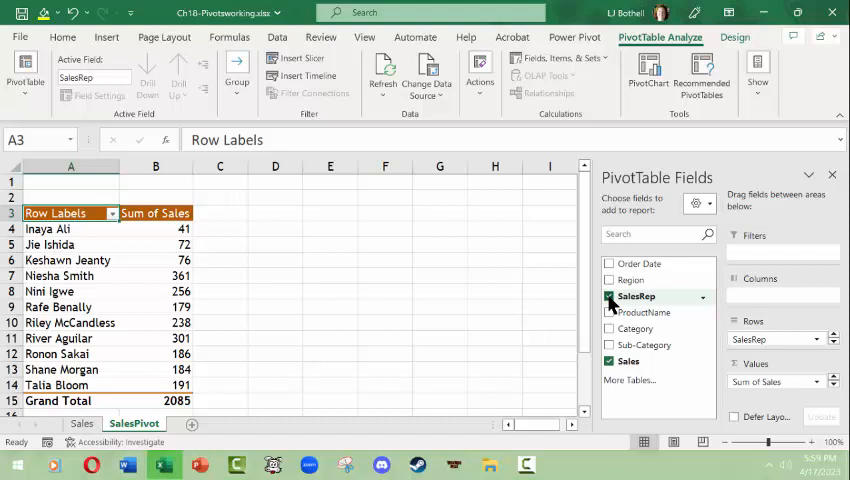
{"action": "left_click", "coordinate": [610, 296]}
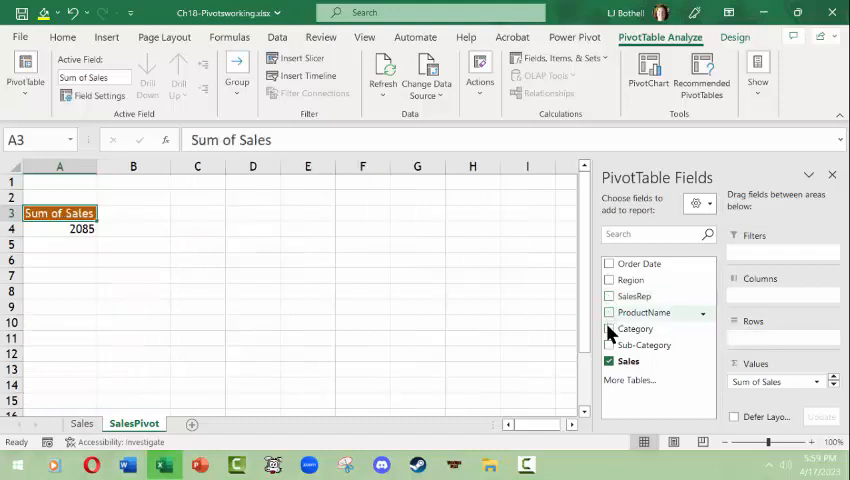
{"action": "left_click", "coordinate": [610, 328]}
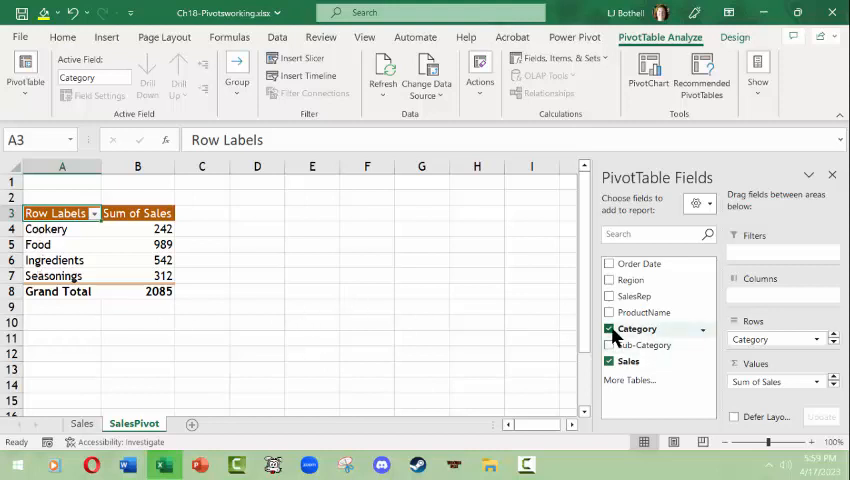
{"action": "left_click", "coordinate": [610, 280]}
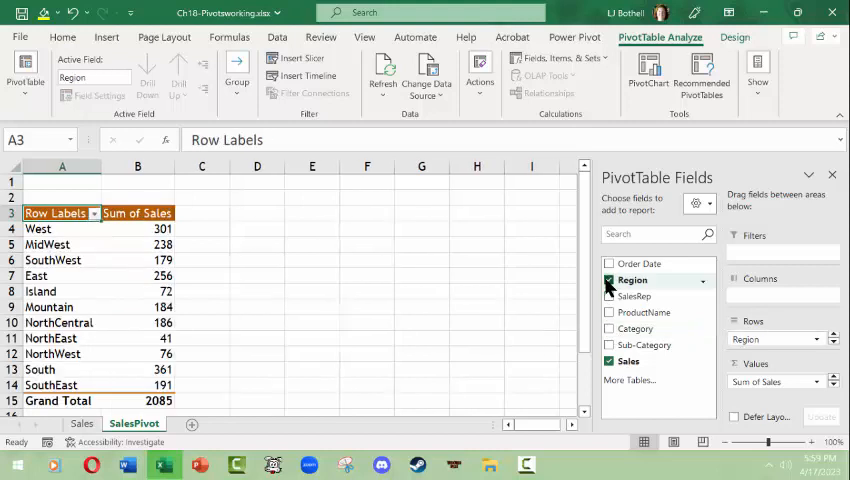
{"action": "left_click", "coordinate": [610, 296]}
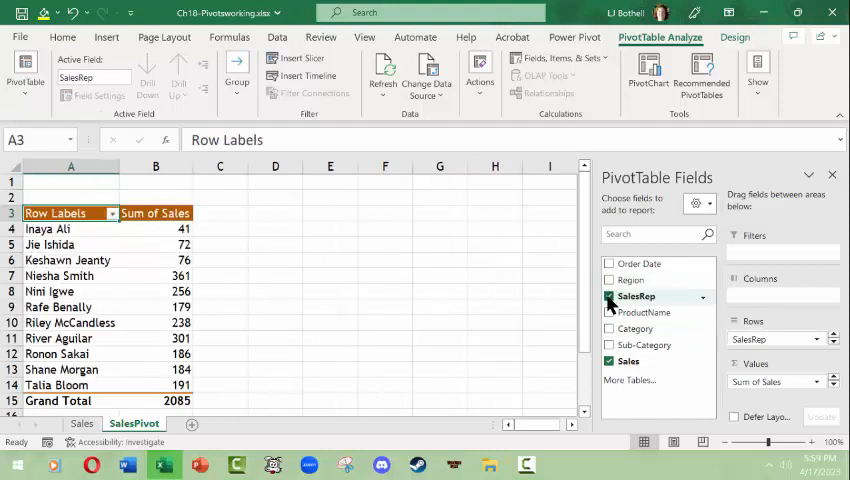
{"action": "left_click", "coordinate": [610, 312]}
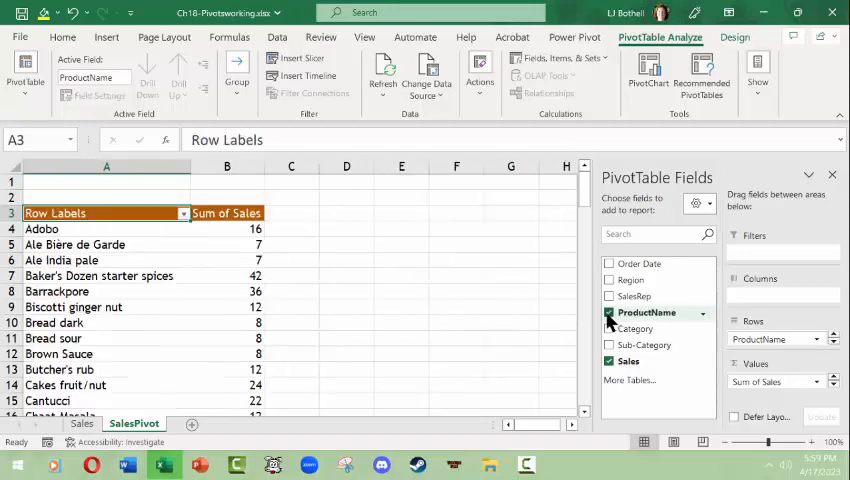
{"action": "scroll", "scroll_direction": "down", "scroll_amount": 3}
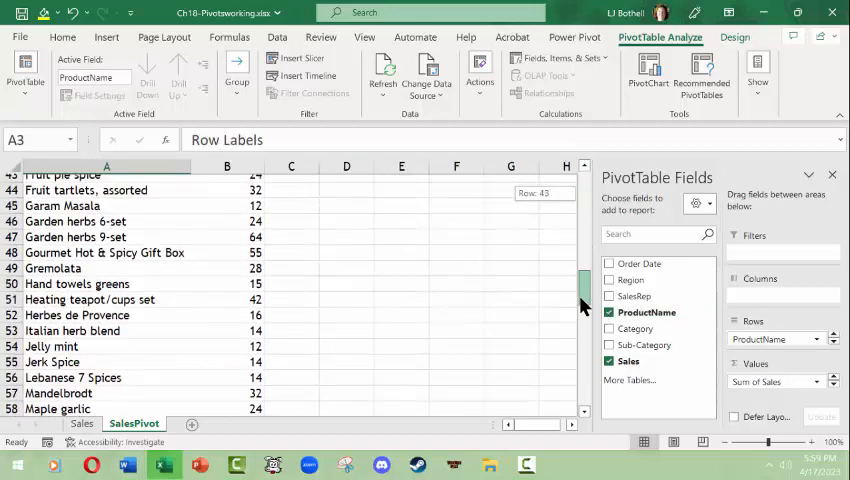
{"action": "scroll", "scroll_direction": "up", "scroll_amount": 3}
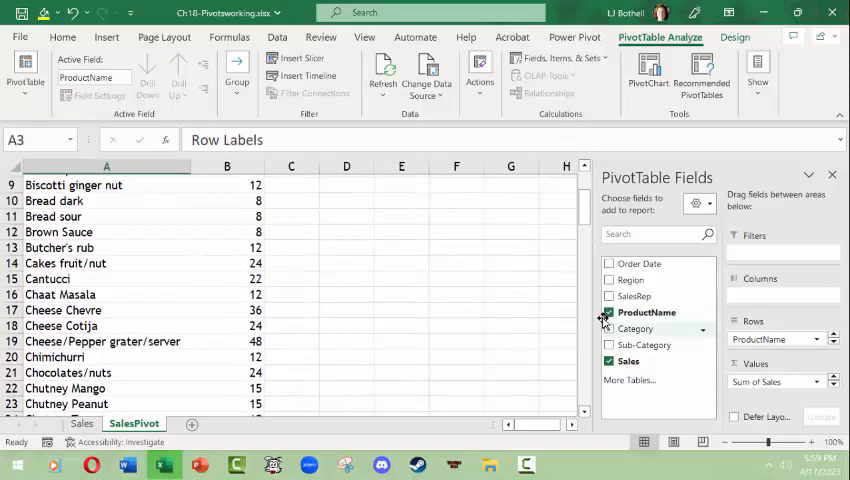
{"action": "left_click", "coordinate": [608, 312]}
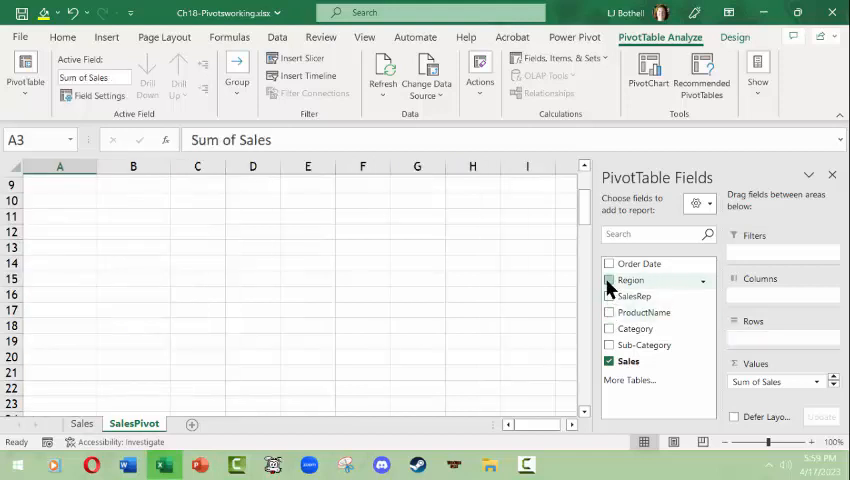
{"action": "left_click", "coordinate": [610, 280]}
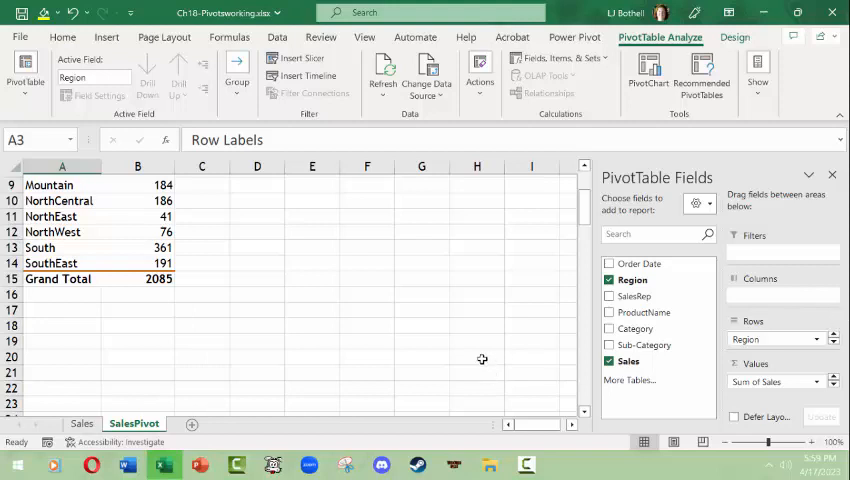
{"action": "scroll", "scroll_direction": "up", "scroll_amount": 3}
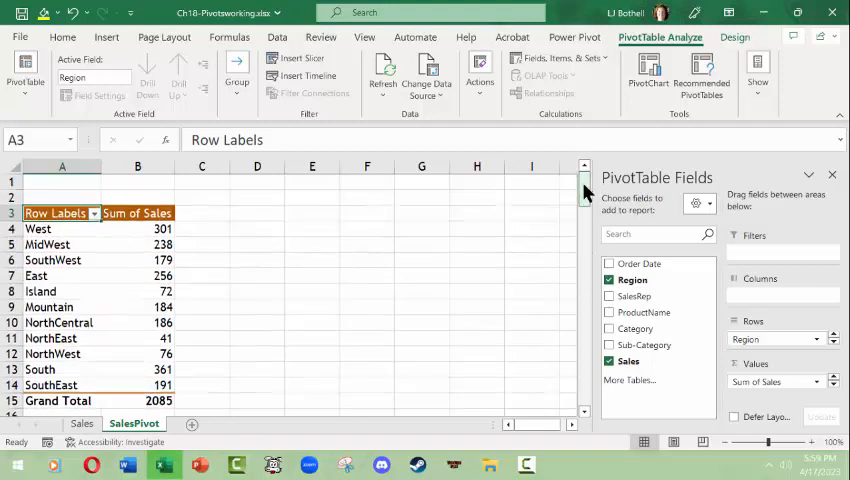
{"action": "mouse_move", "coordinate": [770, 300]}
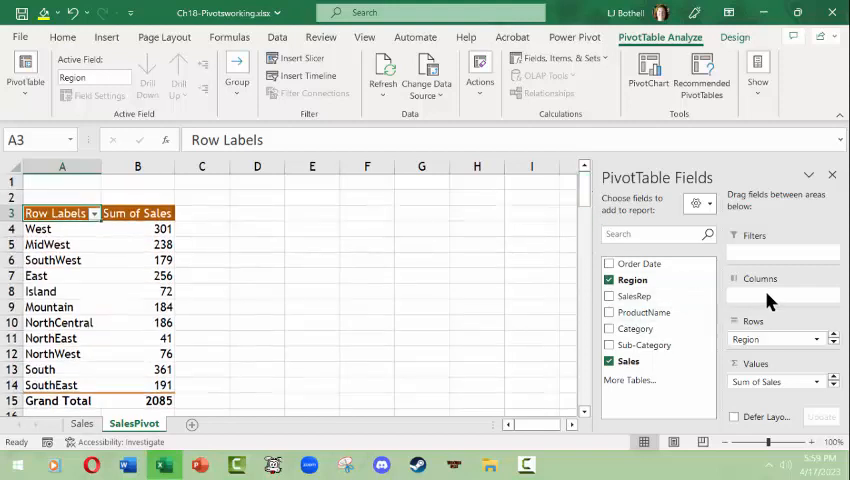
{"action": "mouse_move", "coordinate": [530, 350]}
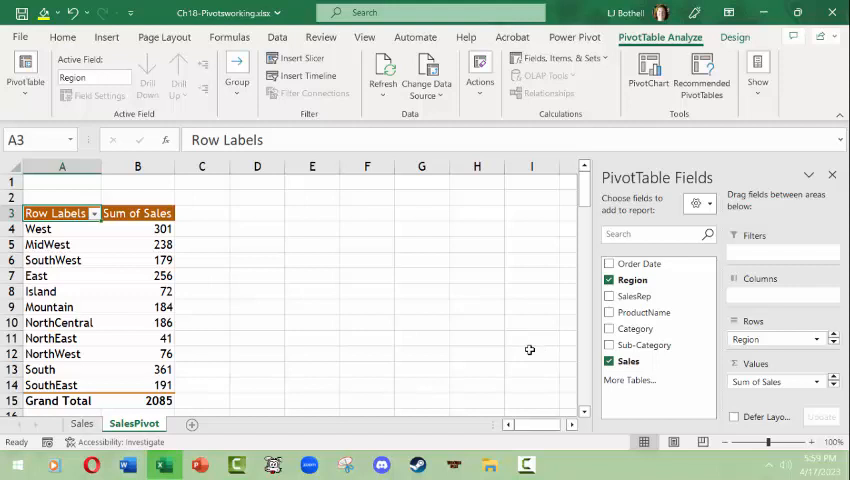
{"action": "mouse_move", "coordinate": [500, 348]}
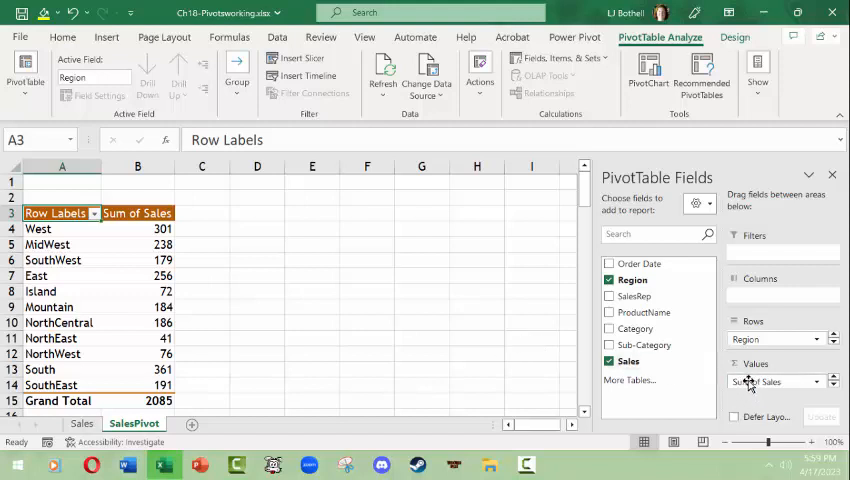
{"action": "mouse_move", "coordinate": [750, 388]}
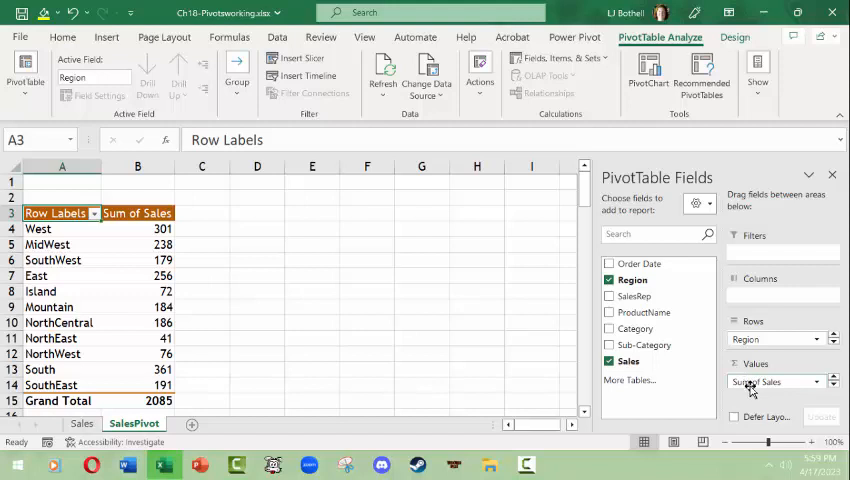
{"action": "mouse_move", "coordinate": [744, 388]}
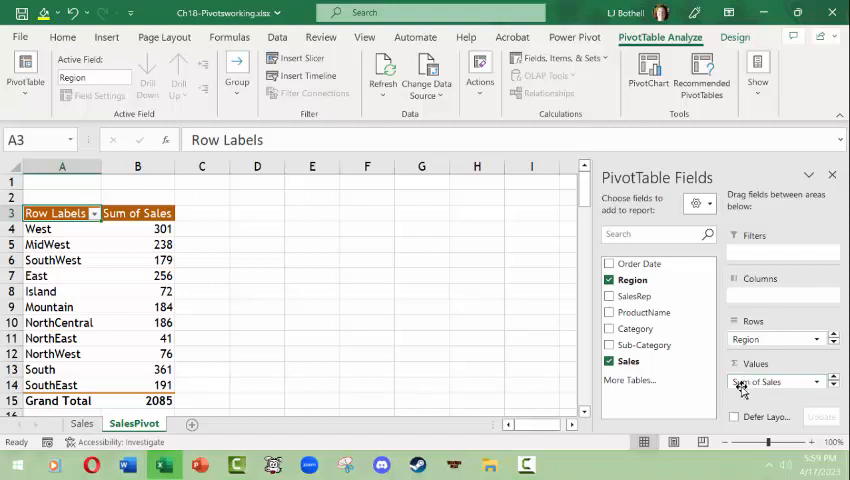
{"action": "mouse_move", "coordinate": [800, 404]}
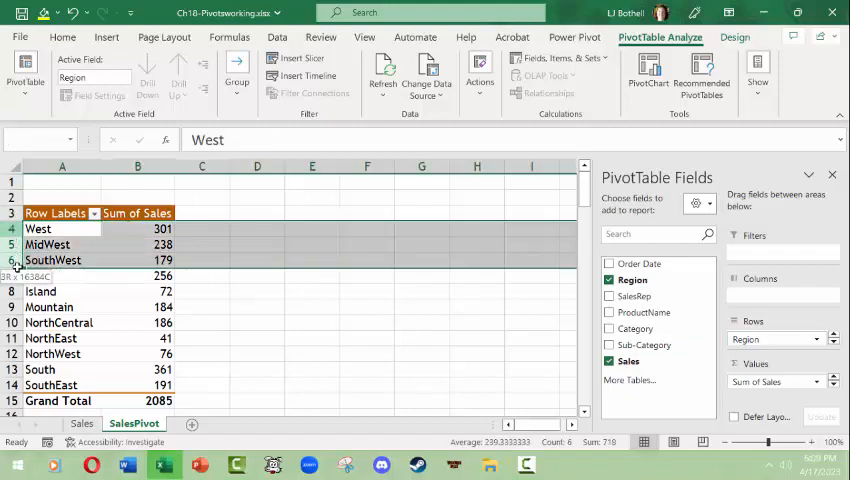
{"action": "left_click", "coordinate": [366, 292]}
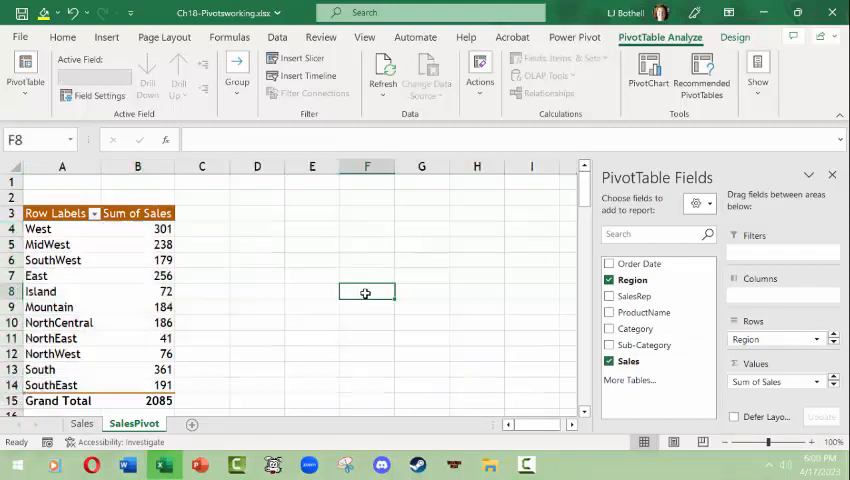
{"action": "left_click", "coordinate": [138, 244]}
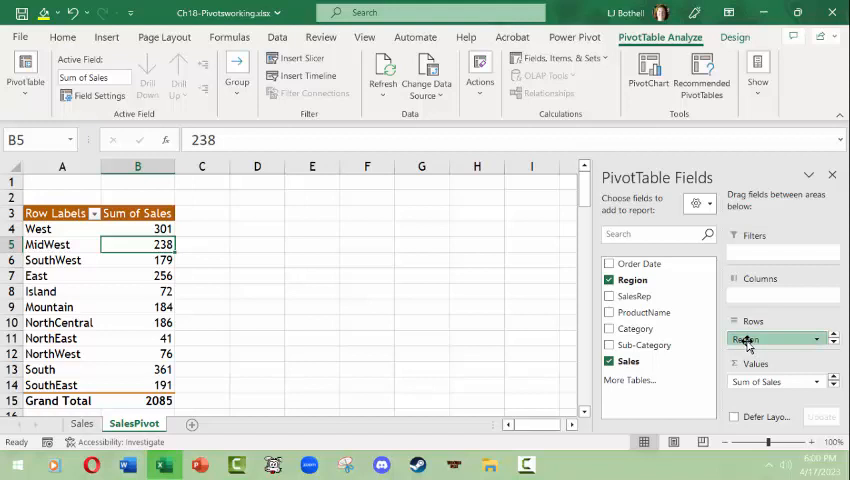
{"action": "left_click_drag", "start_coordinate": [770, 340], "coordinate": [780, 296]}
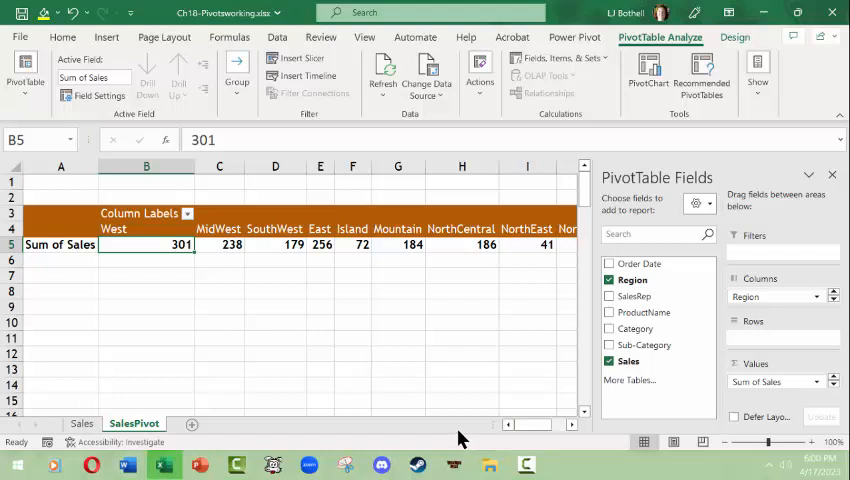
{"action": "mouse_move", "coordinate": [238, 356]}
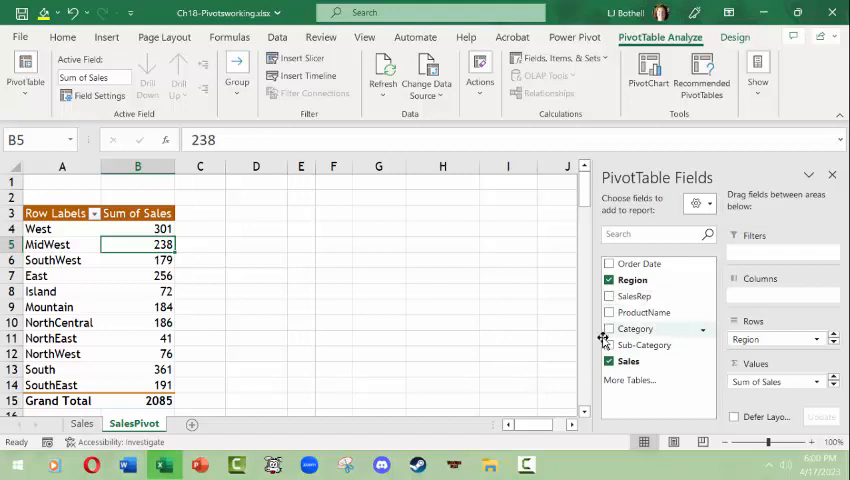
{"action": "mouse_move", "coordinate": [564, 334]}
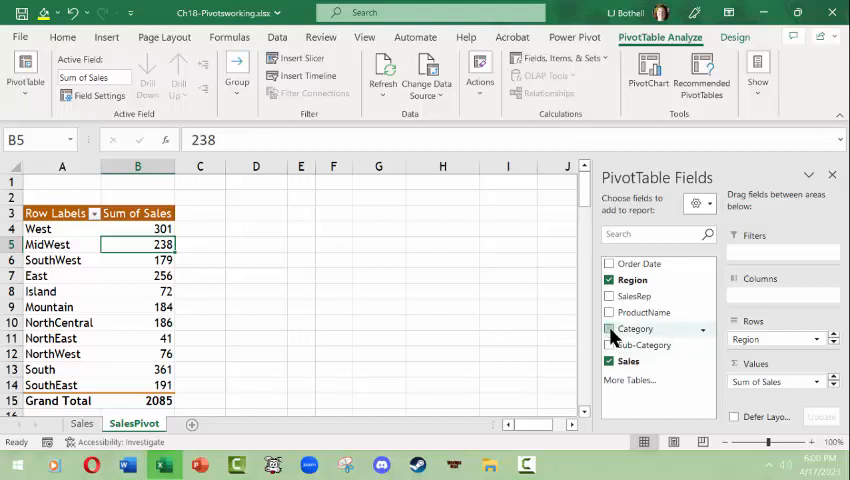
Arrange the pivot rows as Region with Category nested beneath it.
{"action": "left_click", "coordinate": [610, 328]}
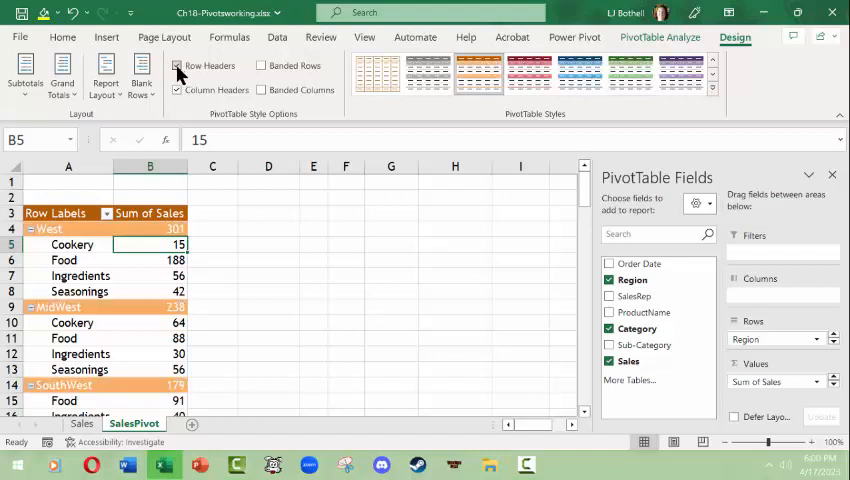
{"action": "mouse_move", "coordinate": [342, 292]}
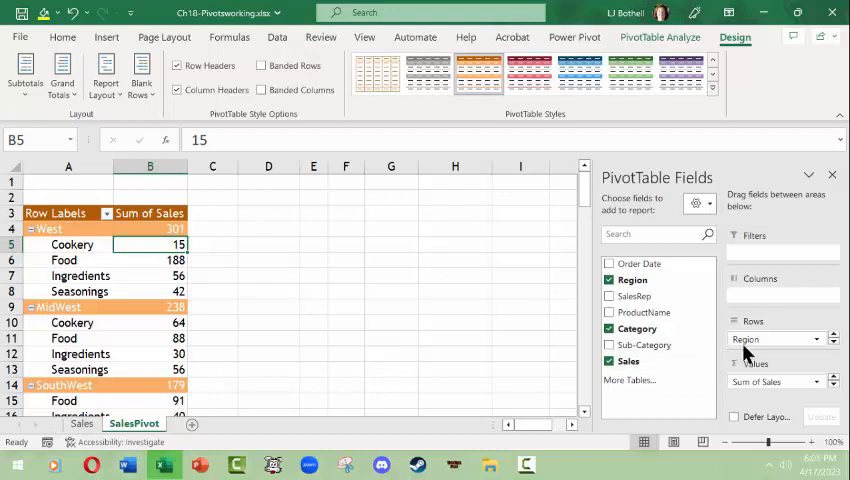
{"action": "mouse_move", "coordinate": [150, 276]}
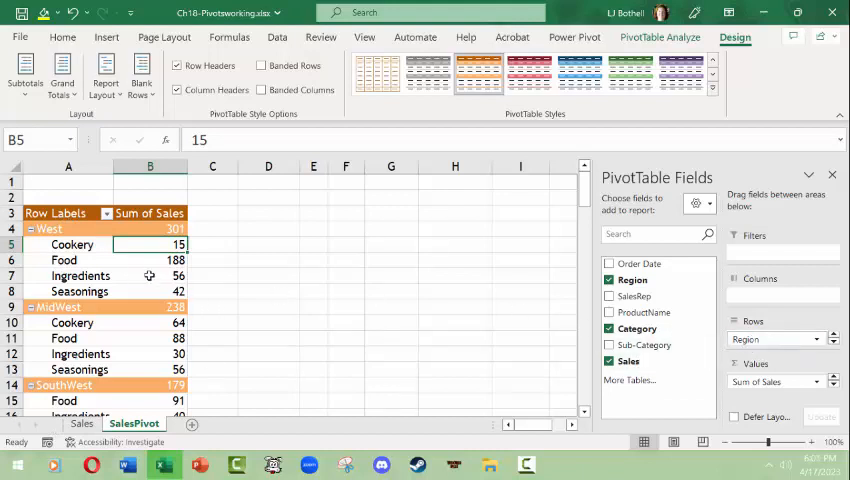
{"action": "mouse_move", "coordinate": [142, 268]}
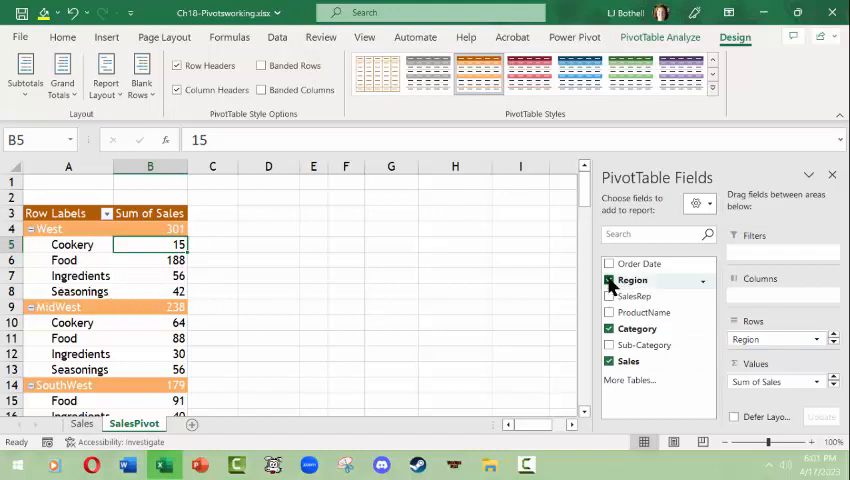
{"action": "left_click", "coordinate": [608, 280]}
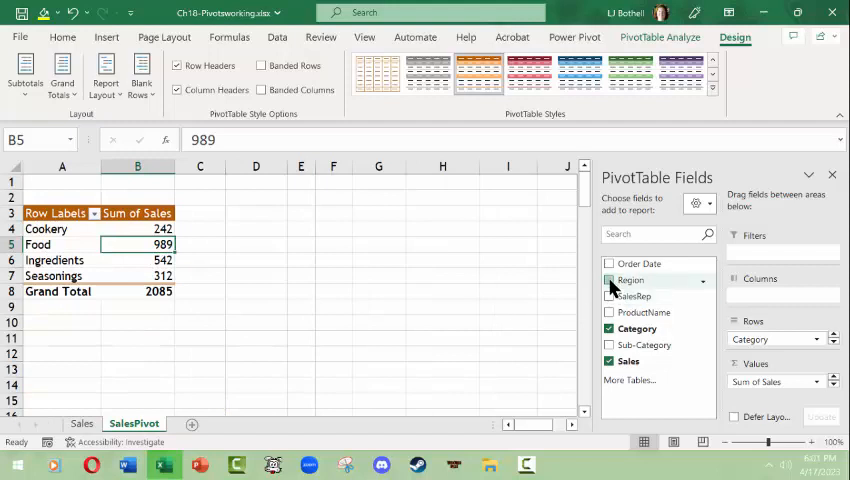
{"action": "left_click", "coordinate": [610, 280]}
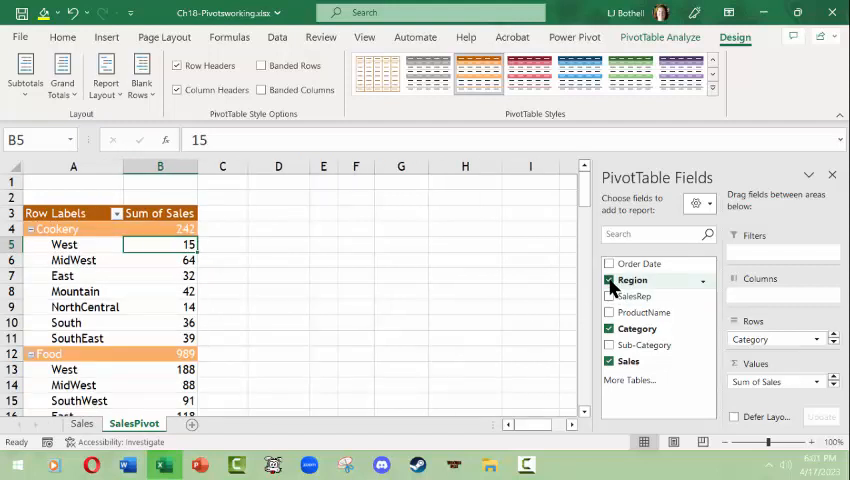
{"action": "left_click", "coordinate": [608, 280]}
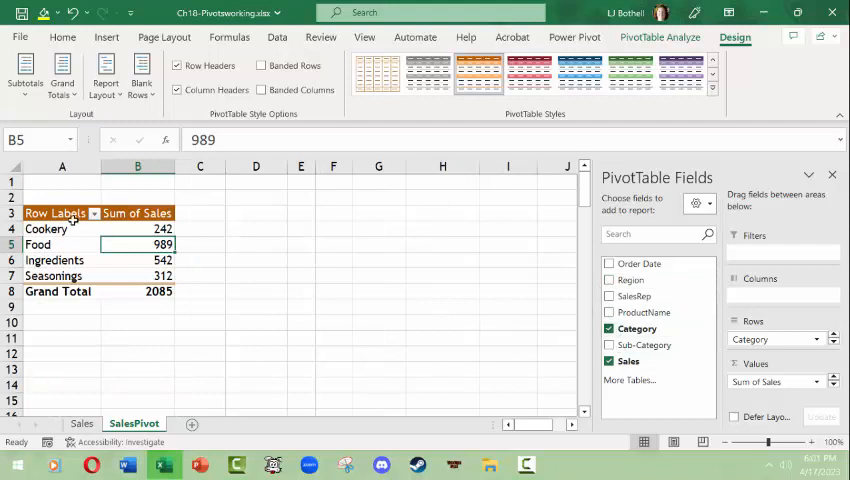
{"action": "left_click", "coordinate": [608, 280]}
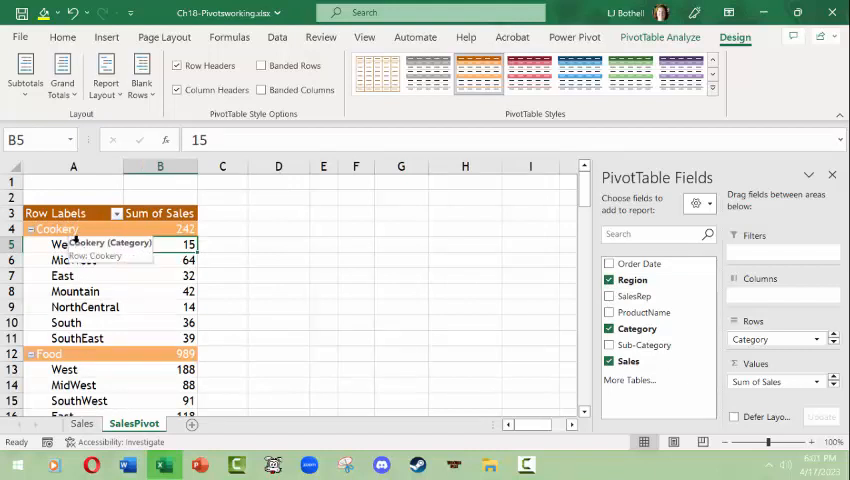
{"action": "left_click", "coordinate": [72, 228]}
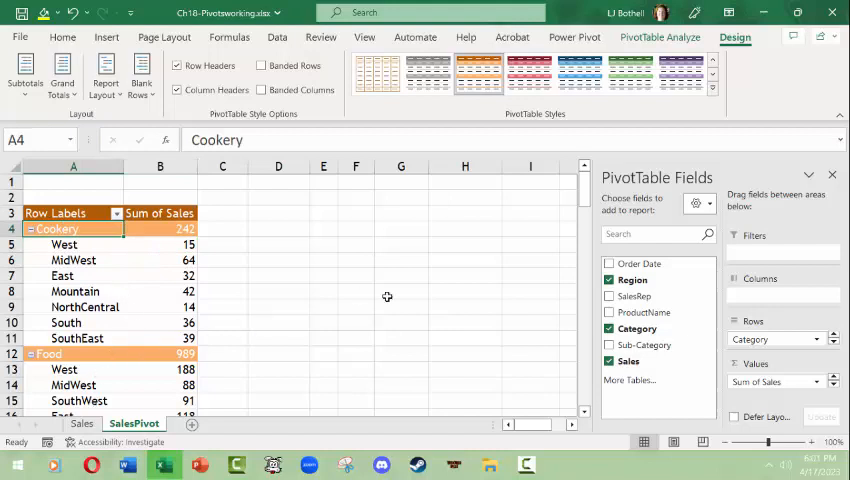
{"action": "left_click", "coordinate": [610, 280]}
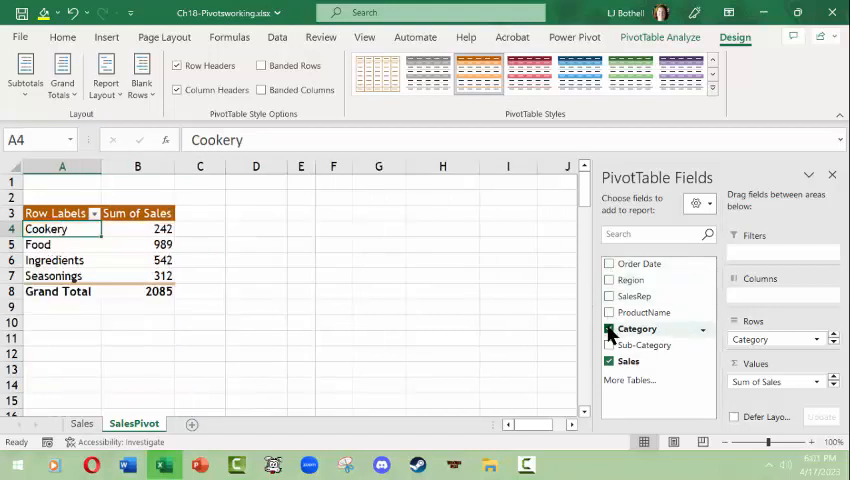
{"action": "left_click", "coordinate": [610, 280]}
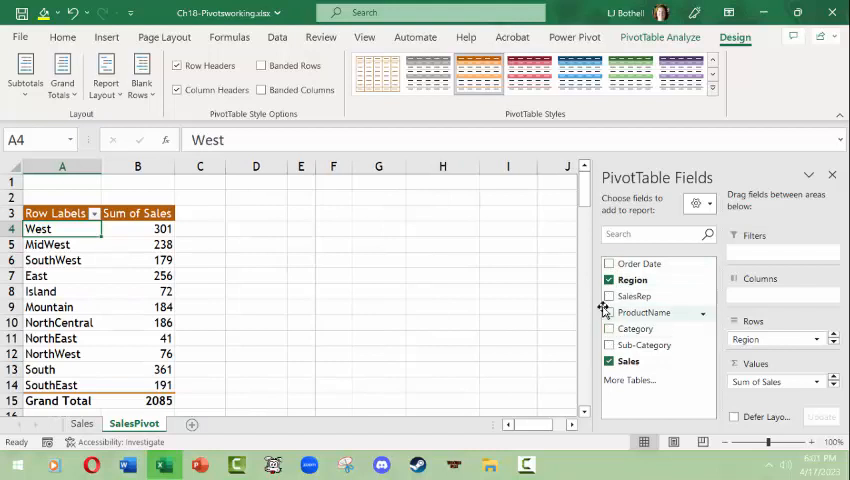
{"action": "left_click", "coordinate": [610, 328]}
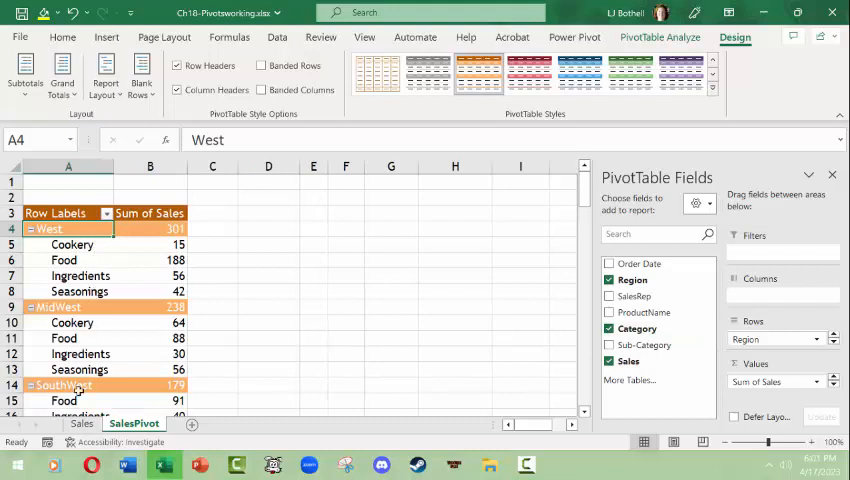
{"action": "mouse_move", "coordinate": [300, 320]}
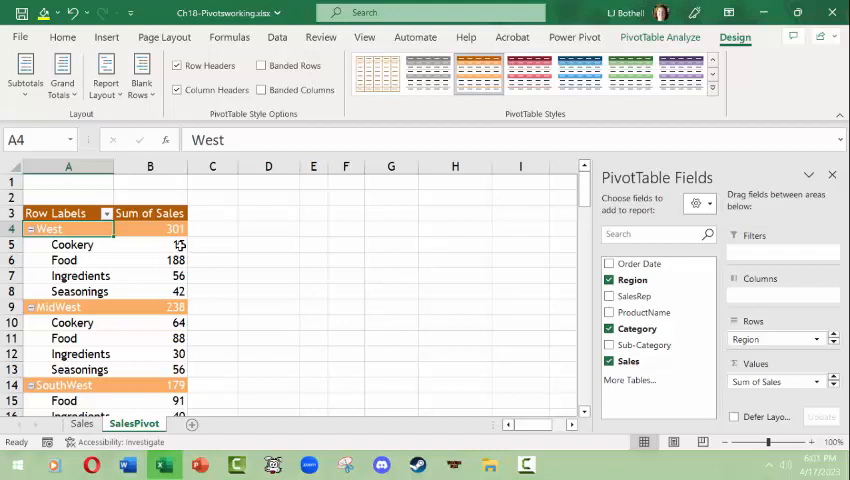
Rename the Row Labels header to 'Regions', leaving the region filter unchanged.
{"action": "left_click", "coordinate": [68, 212]}
{"action": "type", "text": "Regions"}
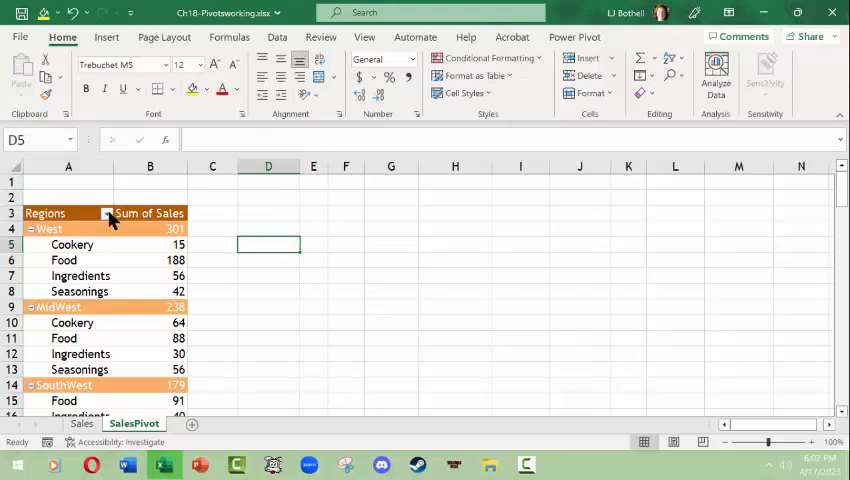
{"action": "left_click", "coordinate": [108, 214]}
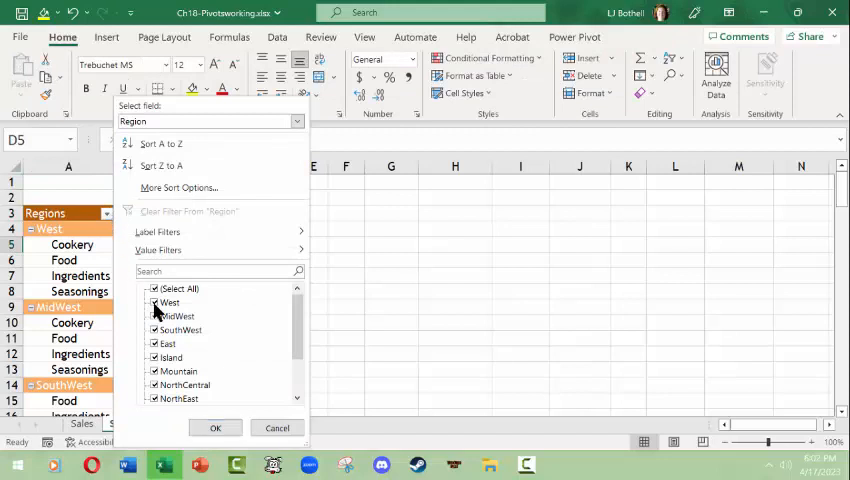
{"action": "left_click", "coordinate": [154, 288]}
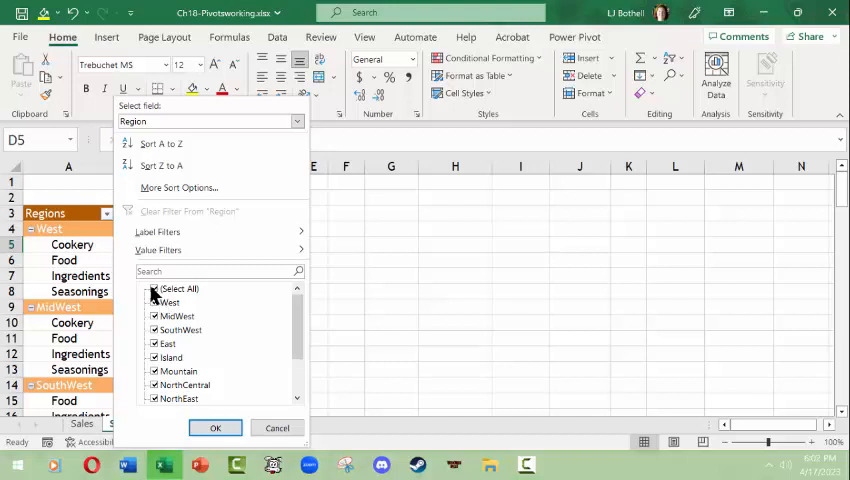
{"action": "left_click", "coordinate": [216, 428]}
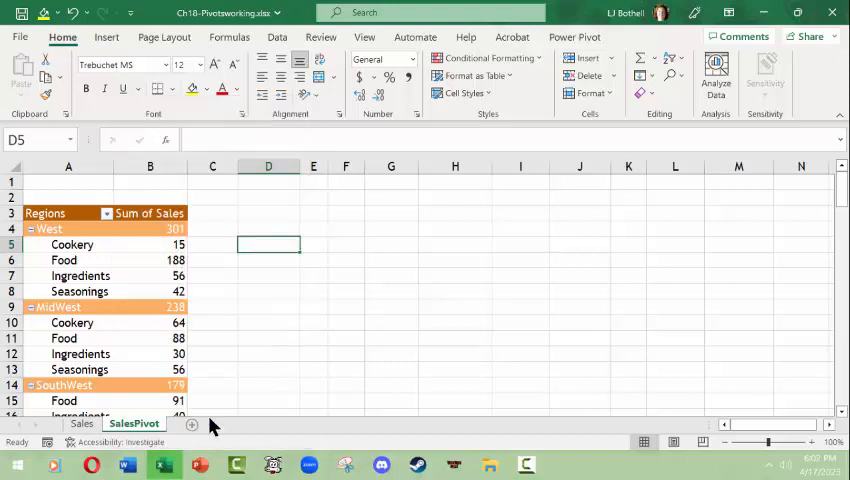
{"action": "left_click", "coordinate": [150, 212]}
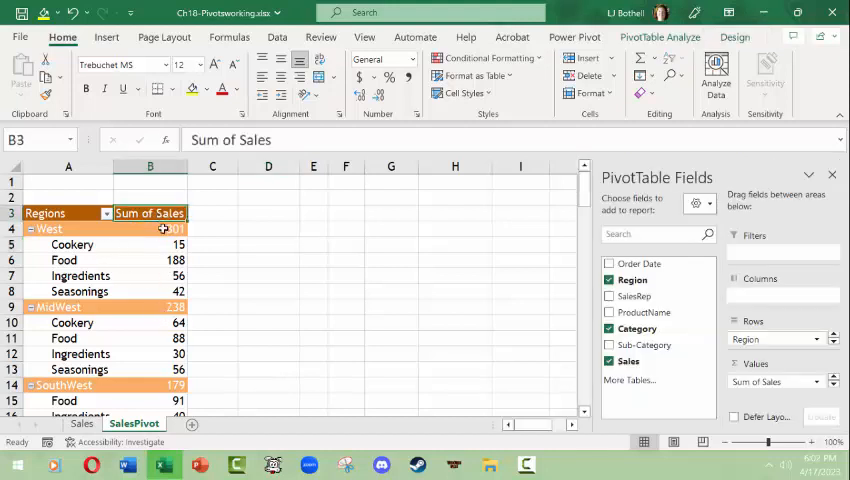
From the West total 301, reach Sum of Sales value settings, keeping Sum as the summary.
{"action": "left_click", "coordinate": [150, 228]}
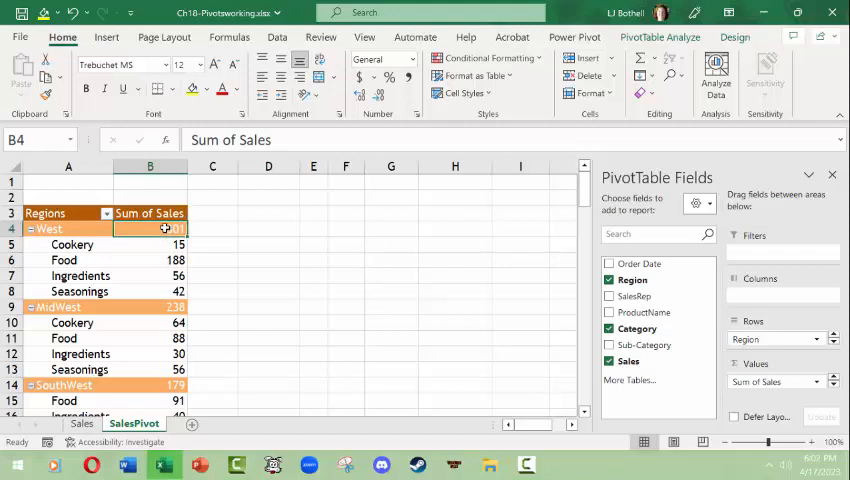
{"action": "right_click", "coordinate": [150, 228]}
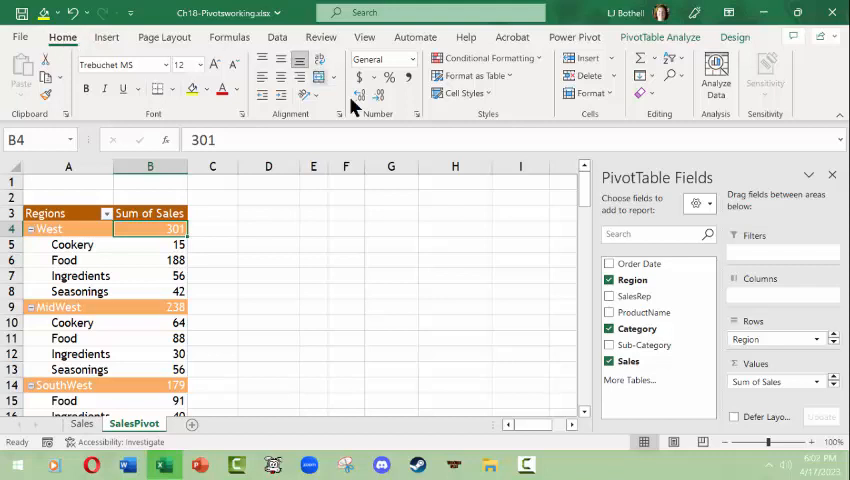
{"action": "mouse_move", "coordinate": [410, 60]}
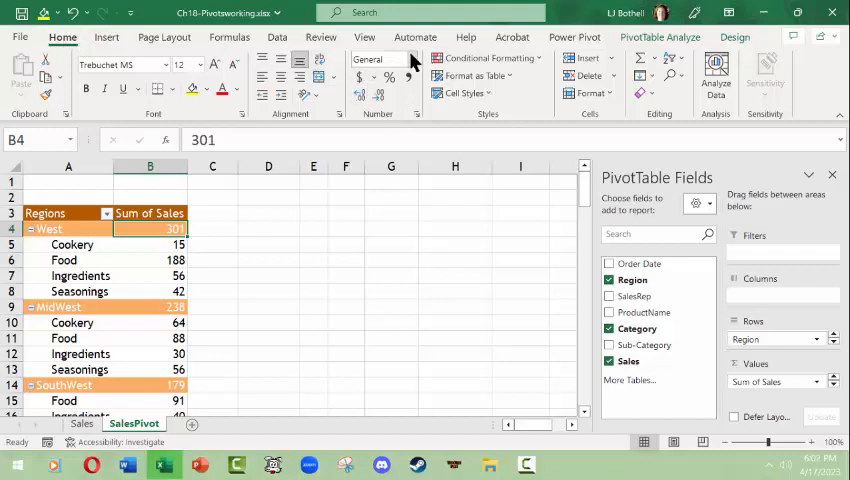
{"action": "left_click", "coordinate": [410, 58]}
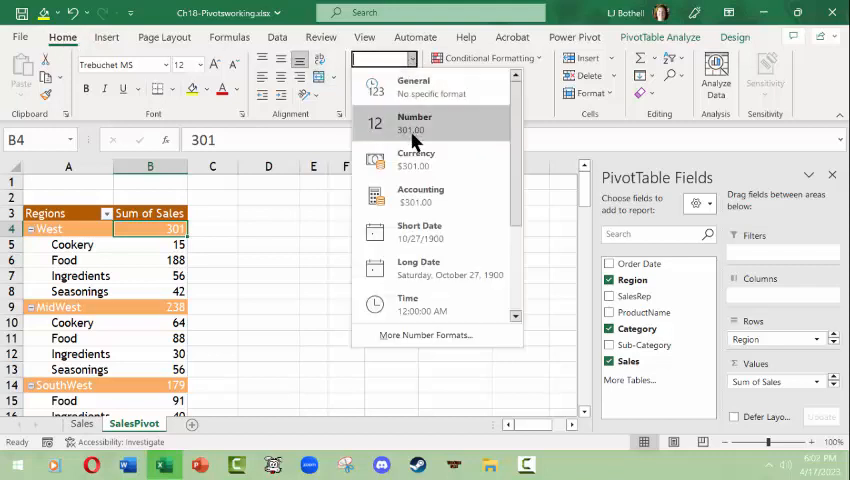
{"action": "mouse_move", "coordinate": [442, 130]}
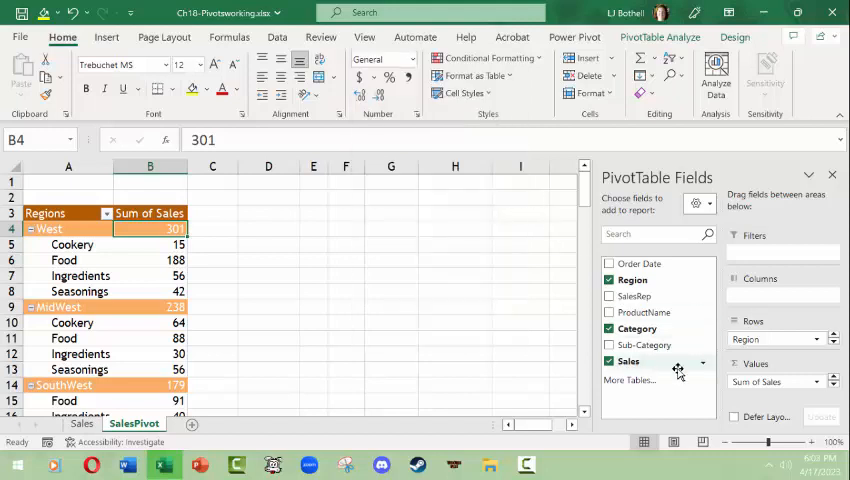
{"action": "mouse_move", "coordinate": [808, 380]}
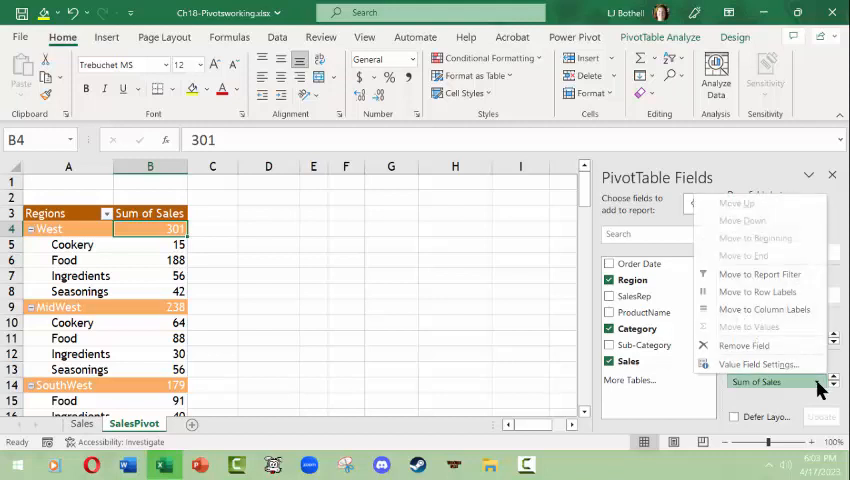
{"action": "mouse_move", "coordinate": [758, 292]}
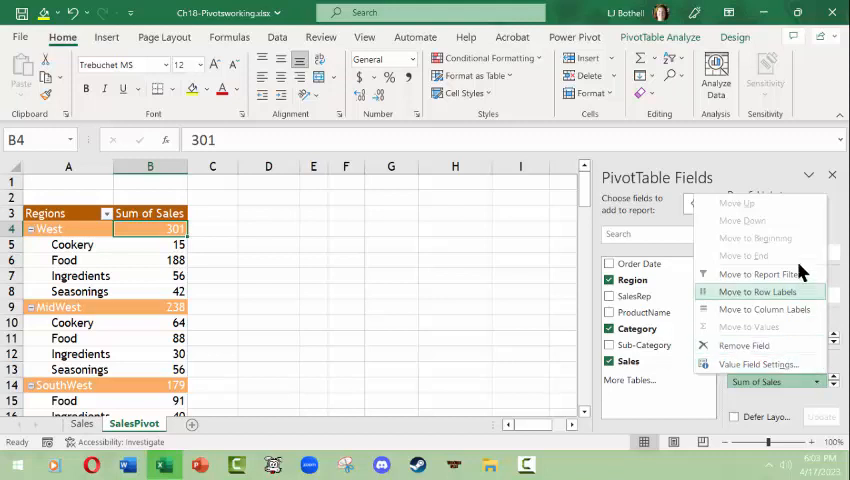
{"action": "mouse_move", "coordinate": [760, 364]}
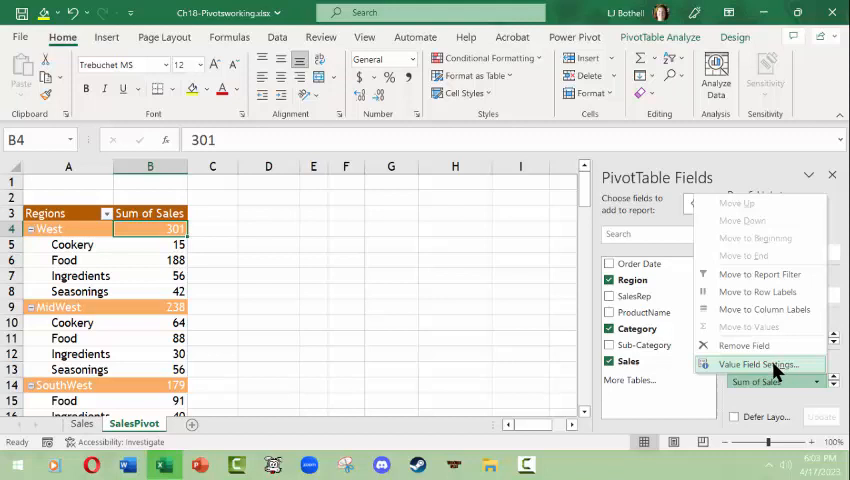
{"action": "left_click", "coordinate": [756, 364]}
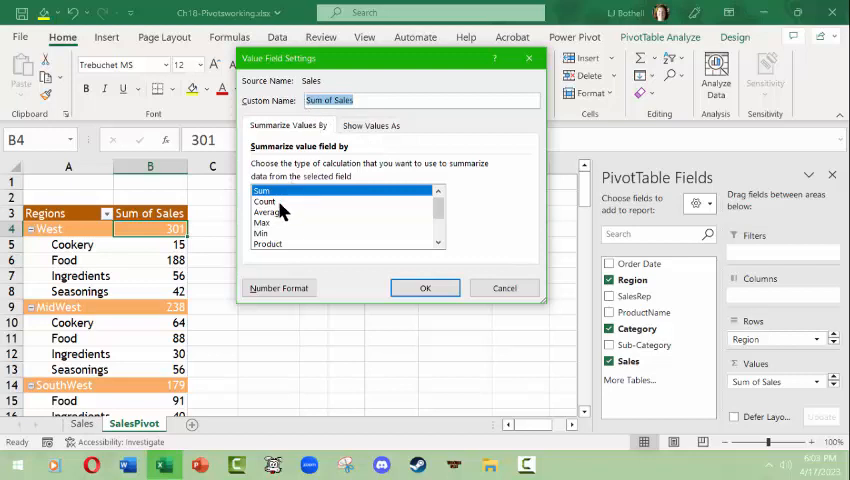
{"action": "mouse_move", "coordinate": [164, 296]}
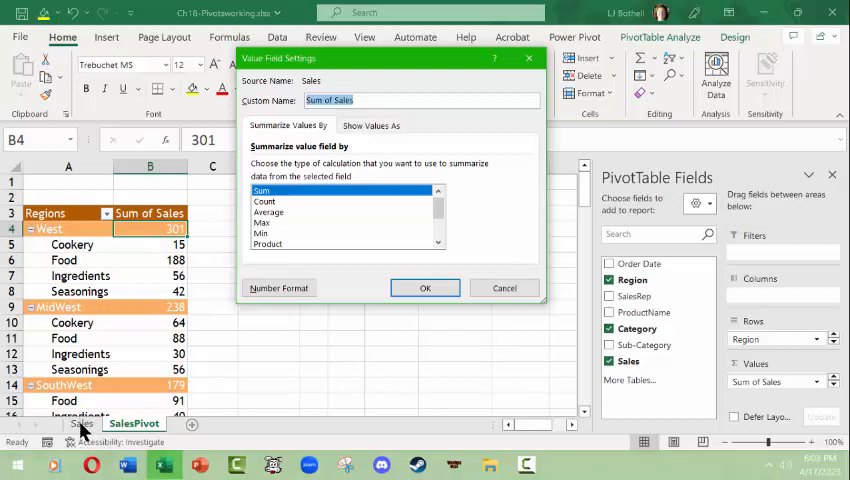
{"action": "left_click", "coordinate": [264, 200]}
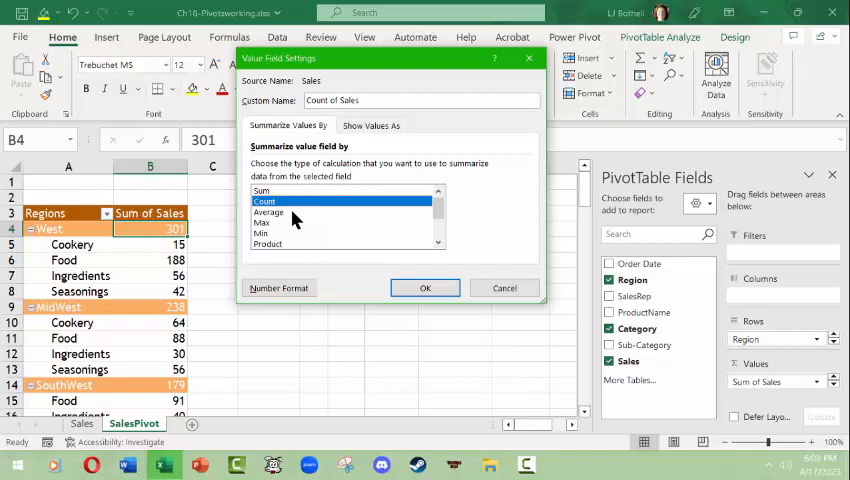
{"action": "left_click", "coordinate": [268, 212]}
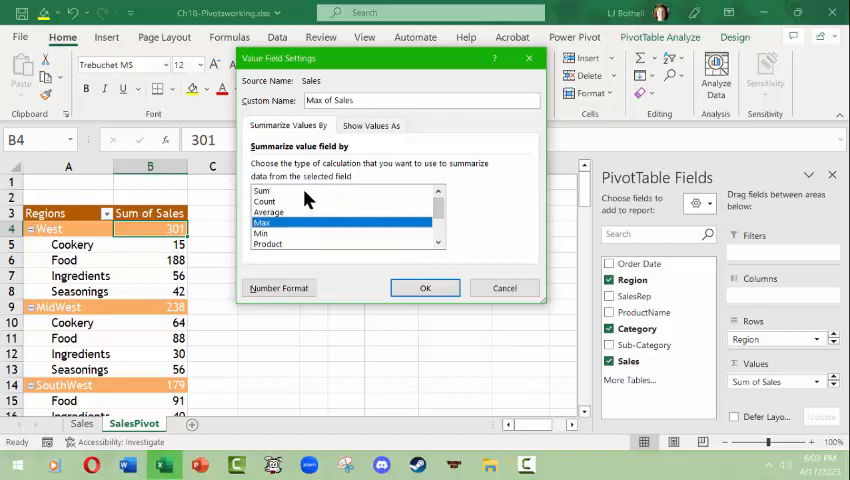
{"action": "left_click", "coordinate": [372, 126]}
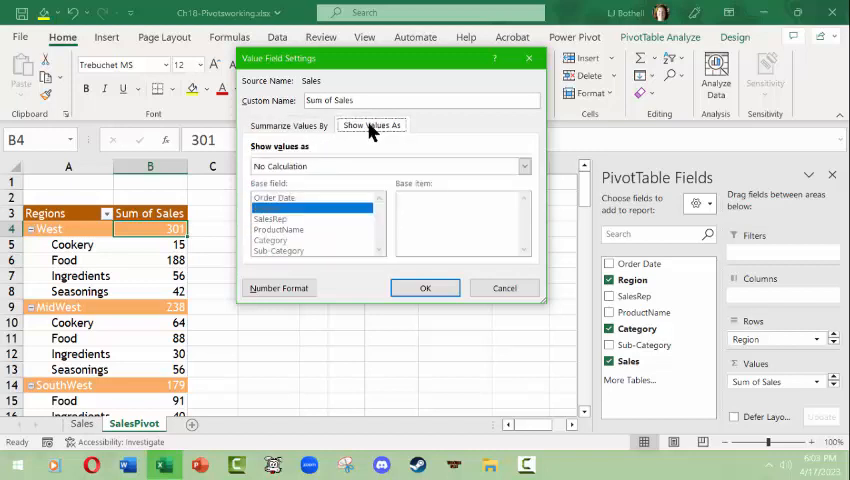
{"action": "mouse_move", "coordinate": [524, 166]}
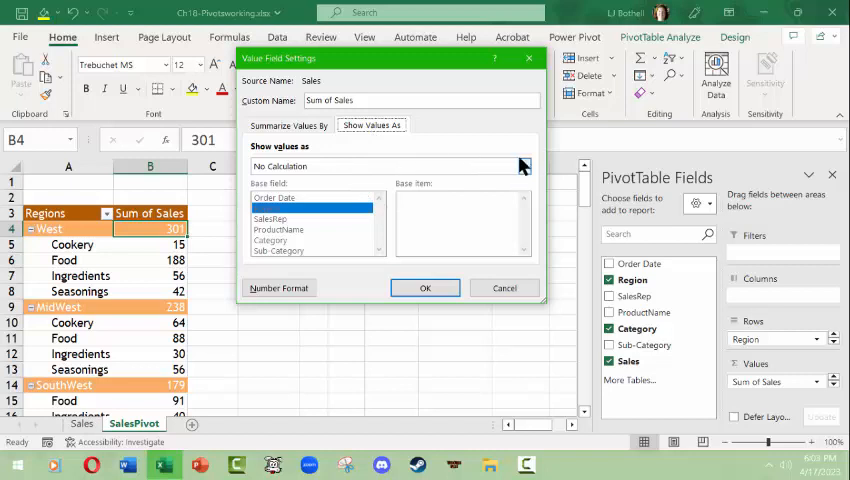
Show the Sum of Sales values as % of Grand Total.
{"action": "left_click", "coordinate": [524, 166]}
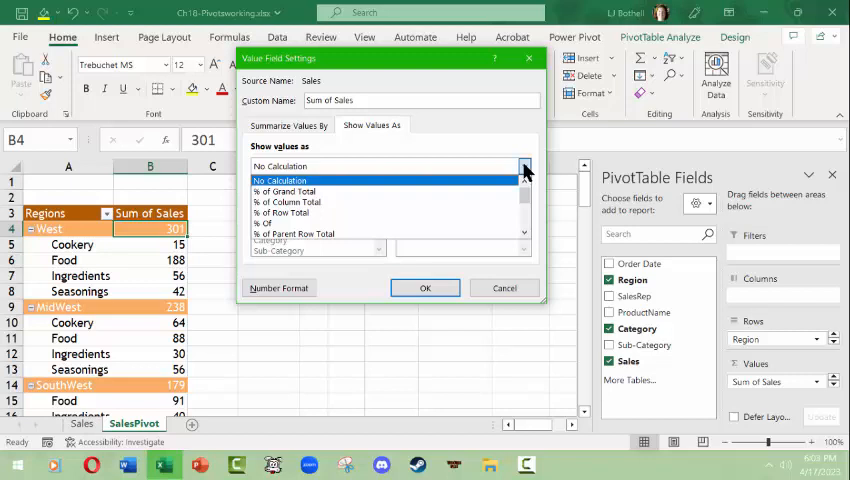
{"action": "mouse_move", "coordinate": [490, 192]}
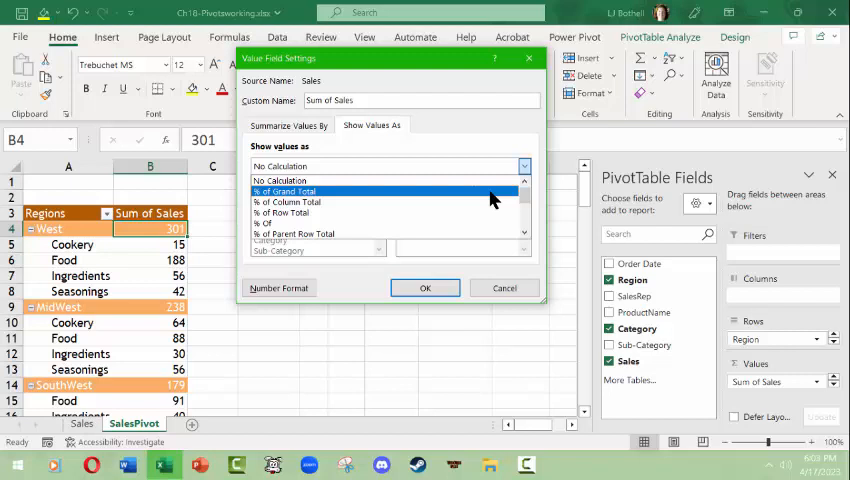
{"action": "left_click", "coordinate": [424, 288]}
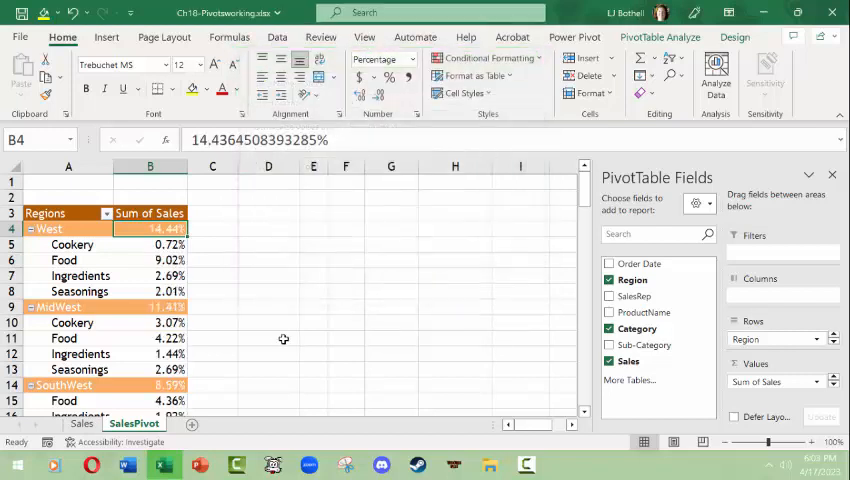
{"action": "mouse_move", "coordinate": [254, 320]}
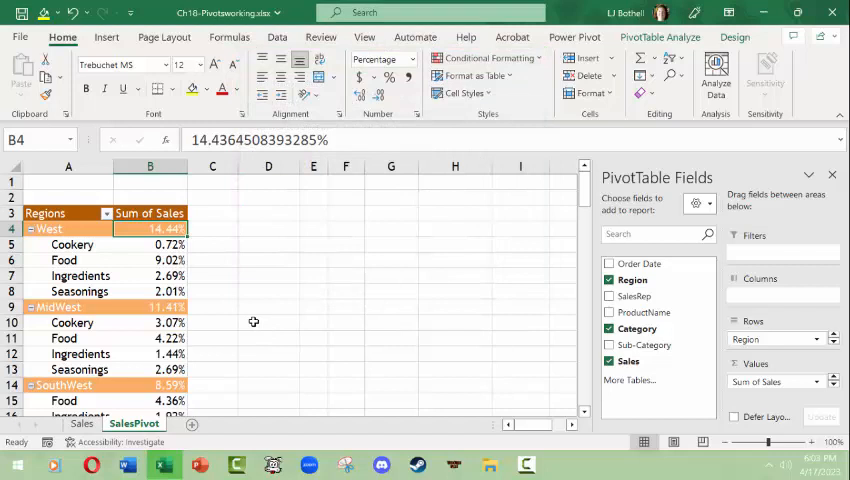
{"action": "mouse_move", "coordinate": [44, 464]}
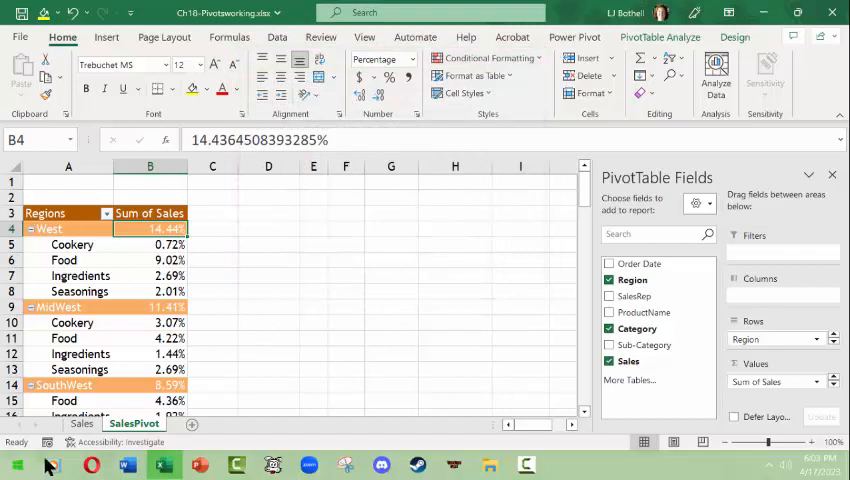
{"action": "mouse_move", "coordinate": [280, 284]}
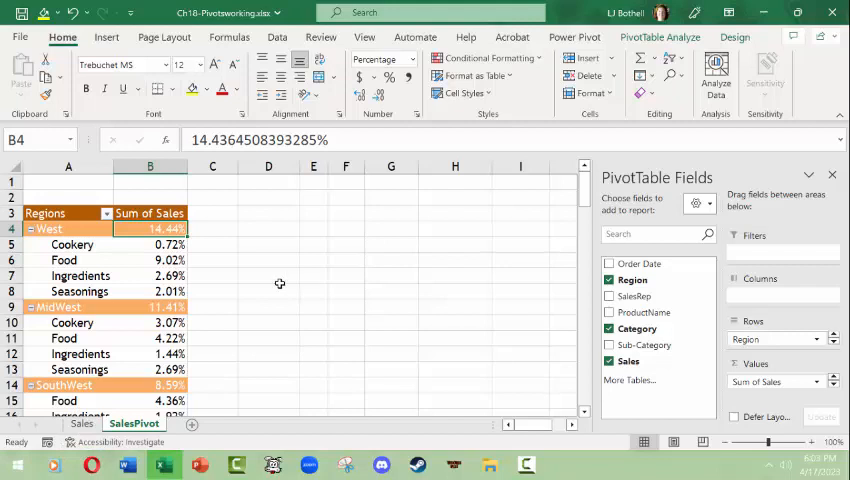
{"action": "mouse_move", "coordinate": [148, 228]}
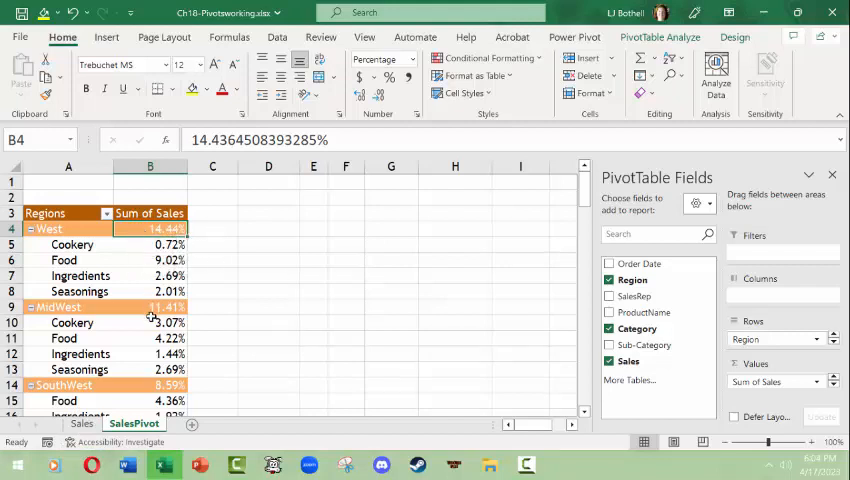
{"action": "mouse_move", "coordinate": [132, 308]}
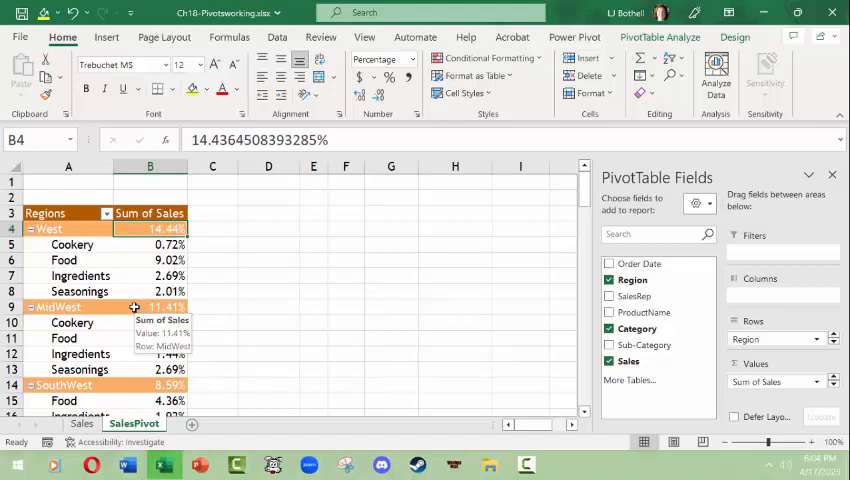
{"action": "mouse_move", "coordinate": [350, 336]}
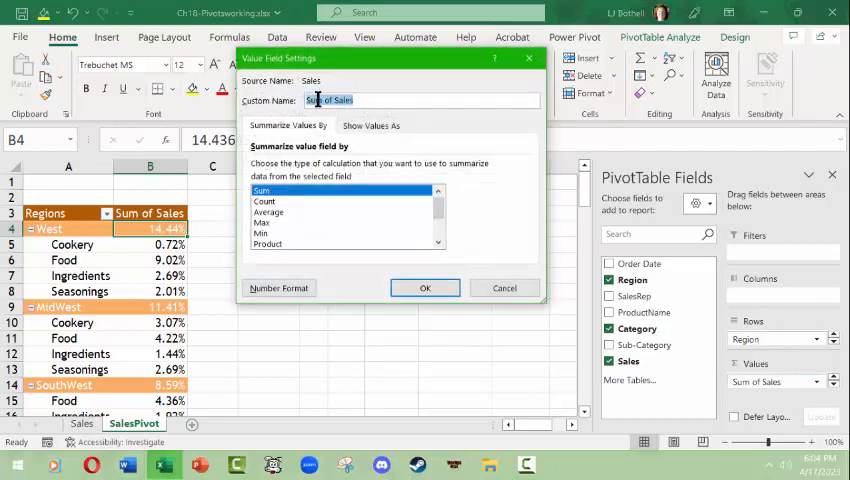
Set Show Values As back to No Calculation so sales display as plain sums.
{"action": "left_click", "coordinate": [372, 126]}
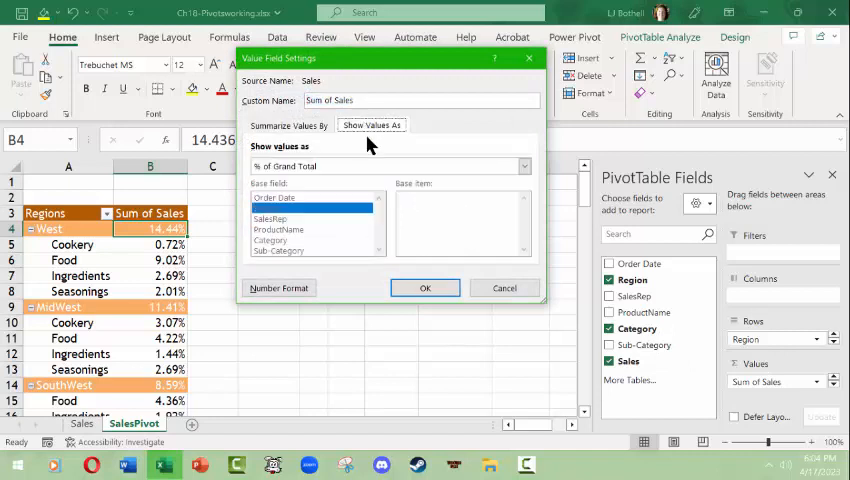
{"action": "left_click", "coordinate": [524, 166]}
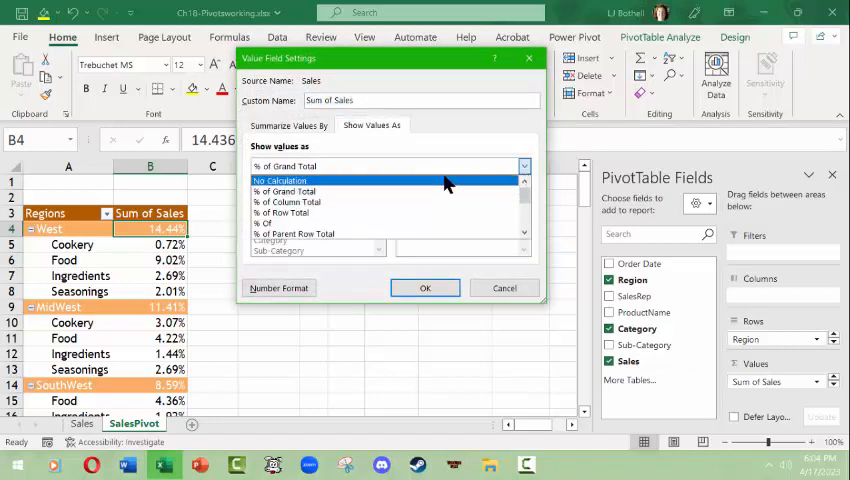
{"action": "left_click", "coordinate": [424, 288]}
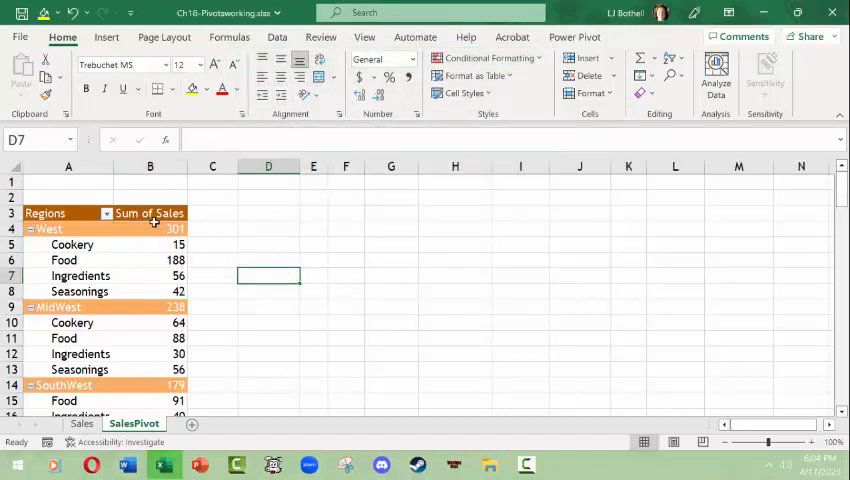
Apply Comma Style to the West, MidWest, SouthWest, Island and NorthWest category rows, keeping $ on subtotals.
{"action": "left_click", "coordinate": [150, 228]}
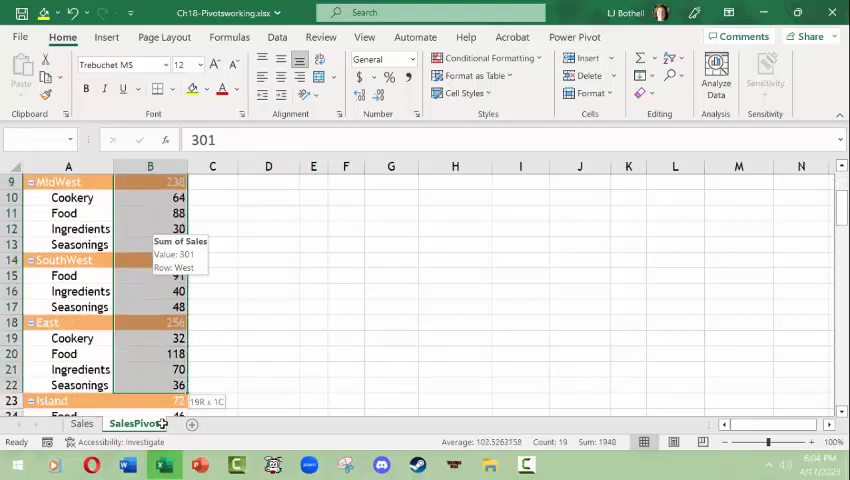
{"action": "scroll", "scroll_direction": "down", "scroll_amount": 3}
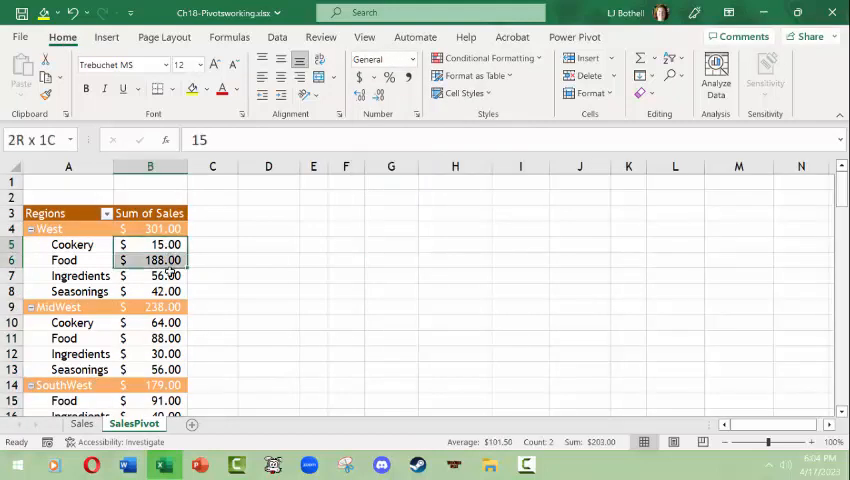
{"action": "left_click", "coordinate": [148, 244]}
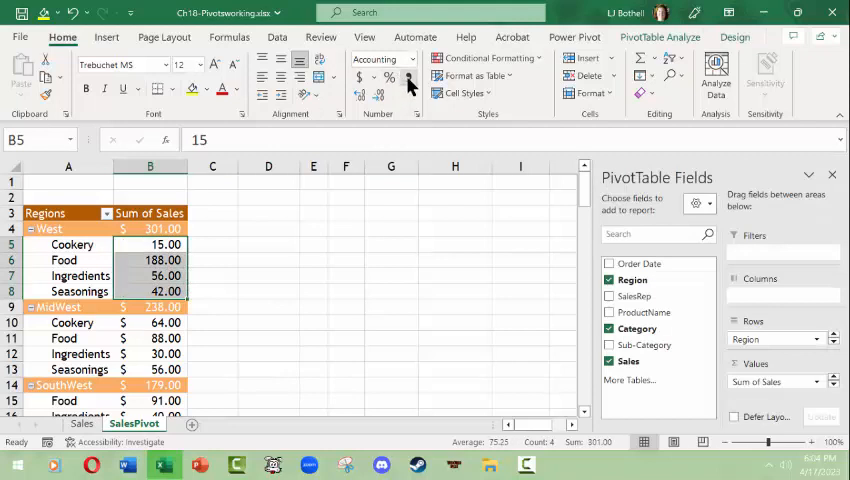
{"action": "left_click", "coordinate": [148, 322]}
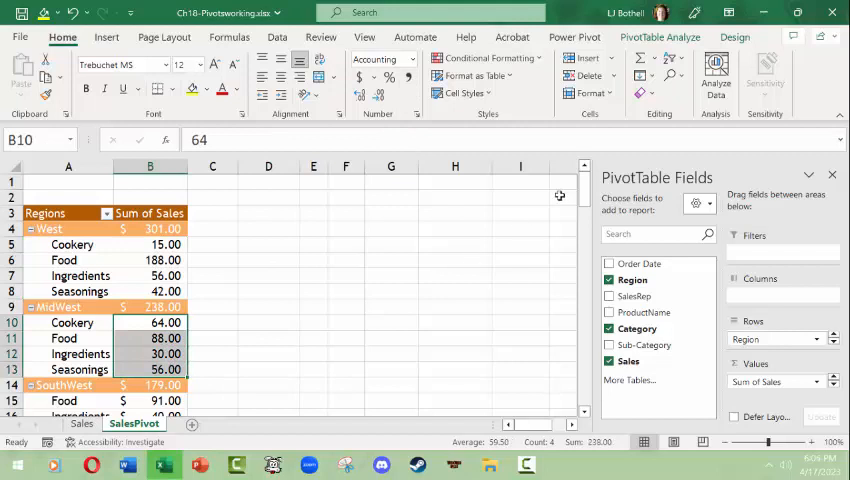
{"action": "scroll", "scroll_direction": "down", "scroll_amount": 3}
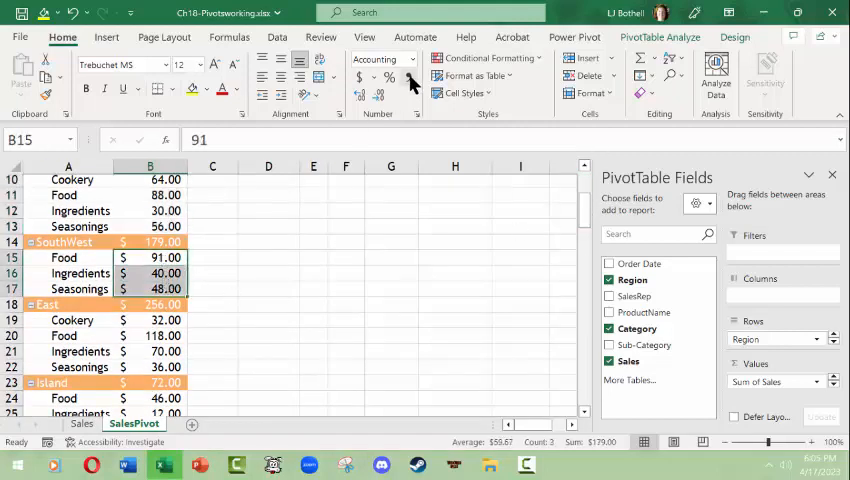
{"action": "left_click", "coordinate": [150, 320]}
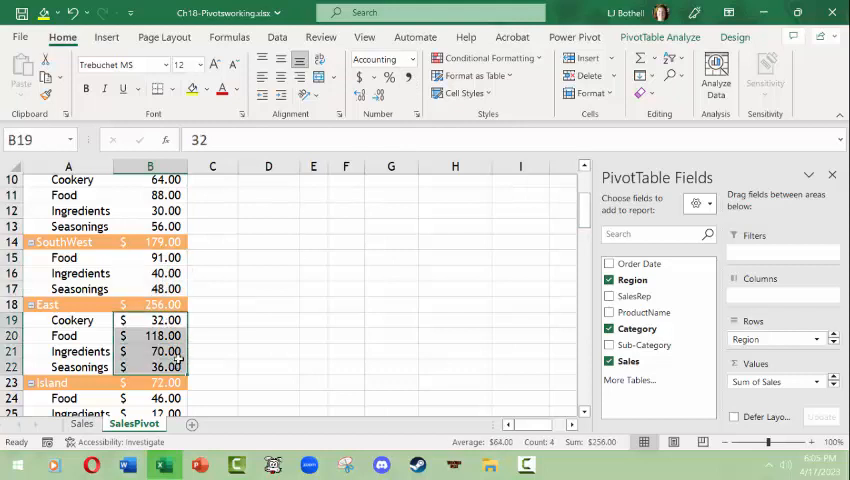
{"action": "scroll", "scroll_direction": "down", "scroll_amount": 3}
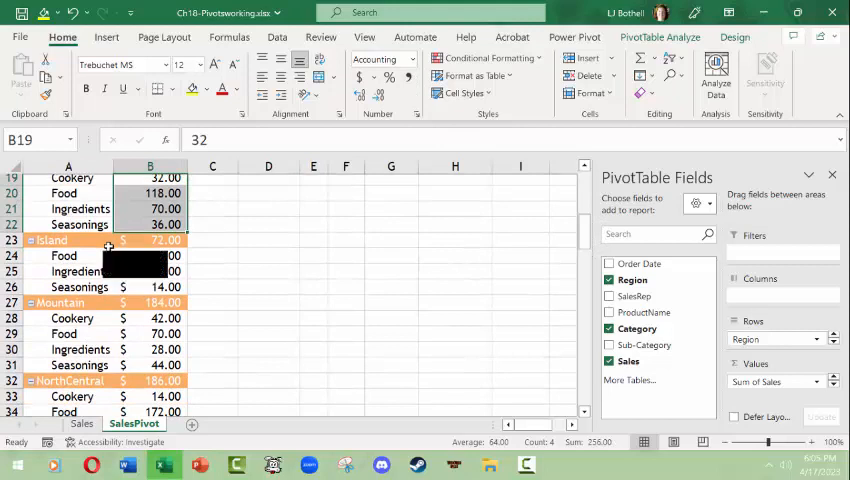
{"action": "left_click", "coordinate": [150, 256]}
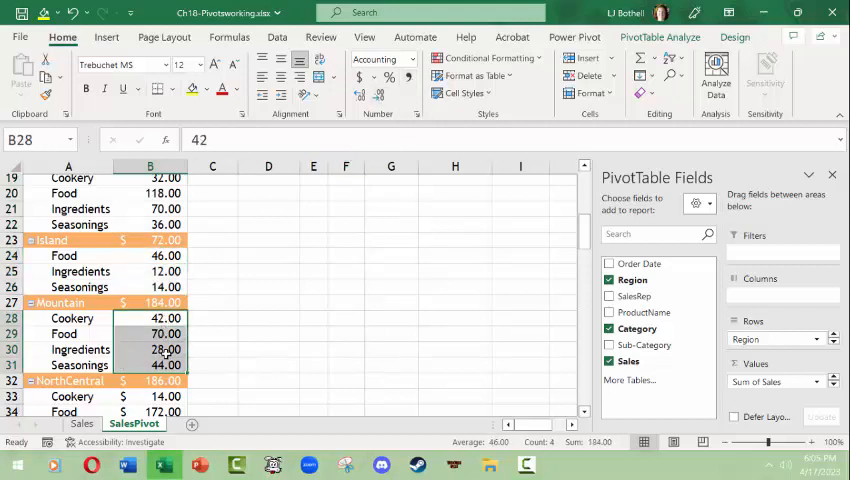
{"action": "scroll", "scroll_direction": "down", "scroll_amount": 3}
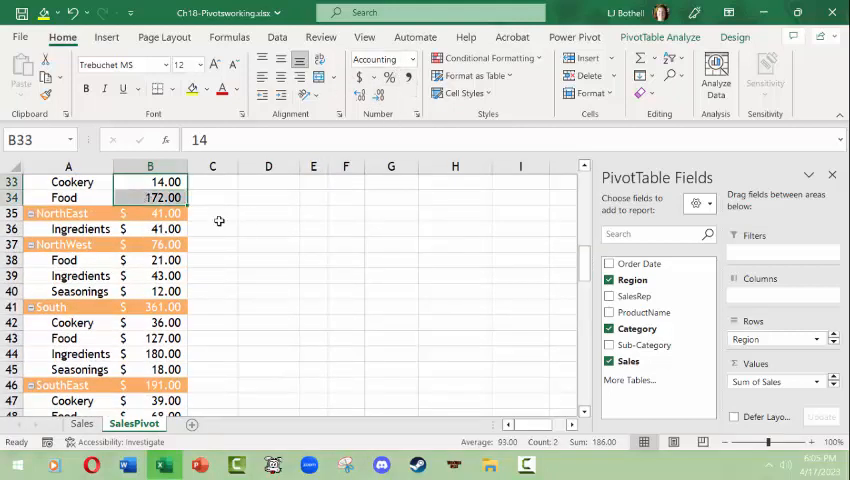
{"action": "left_click", "coordinate": [150, 228]}
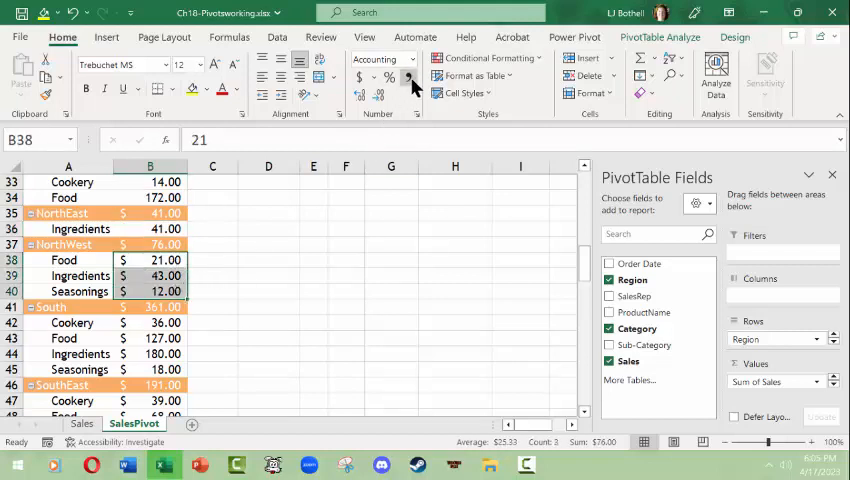
{"action": "left_click", "coordinate": [150, 322]}
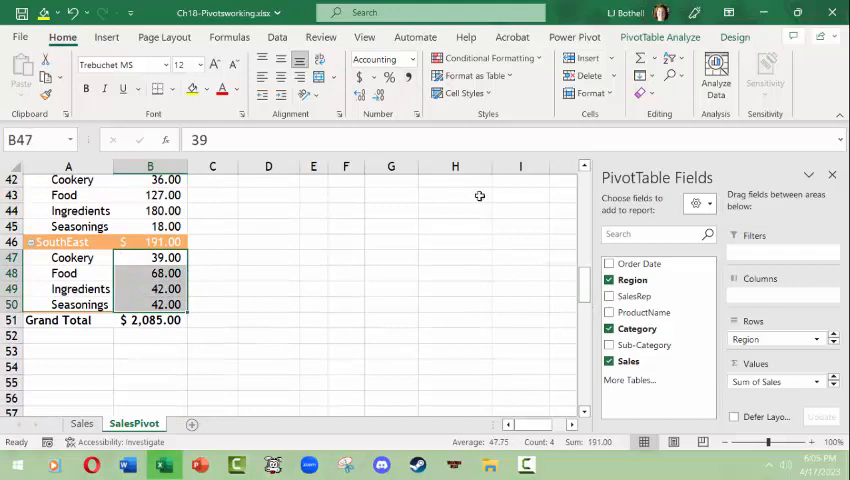
{"action": "scroll", "scroll_direction": "up", "scroll_amount": 3}
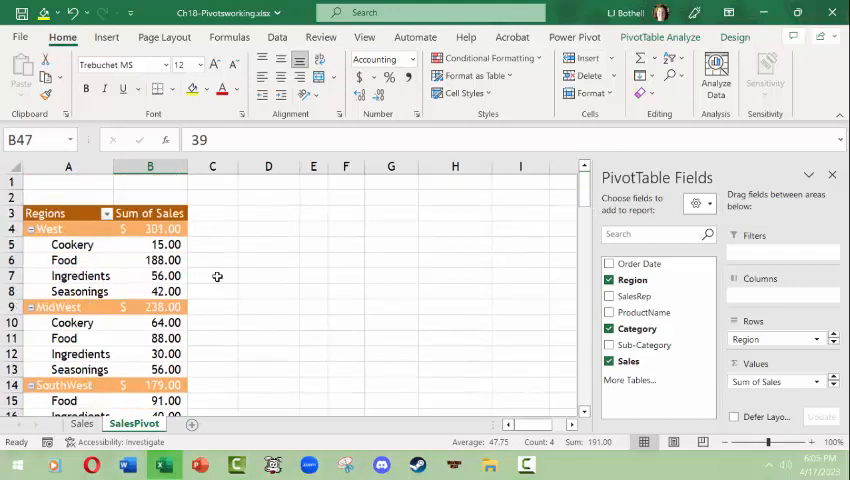